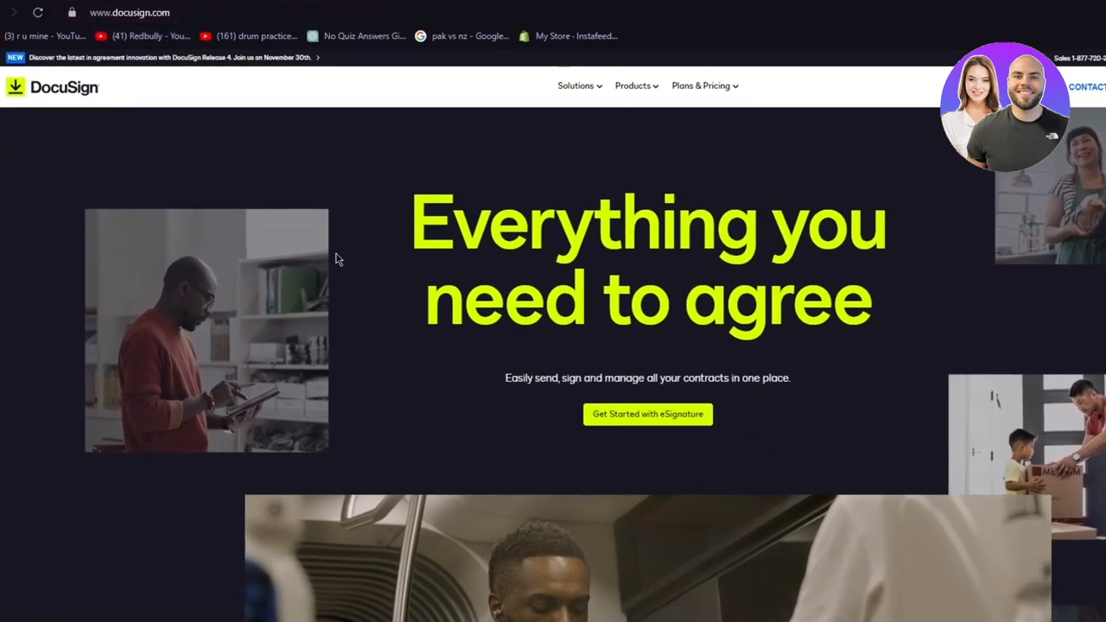
Start the free trial, paste the email address, agree to marketing consent and submit with Get Started
scroll(down, 3)
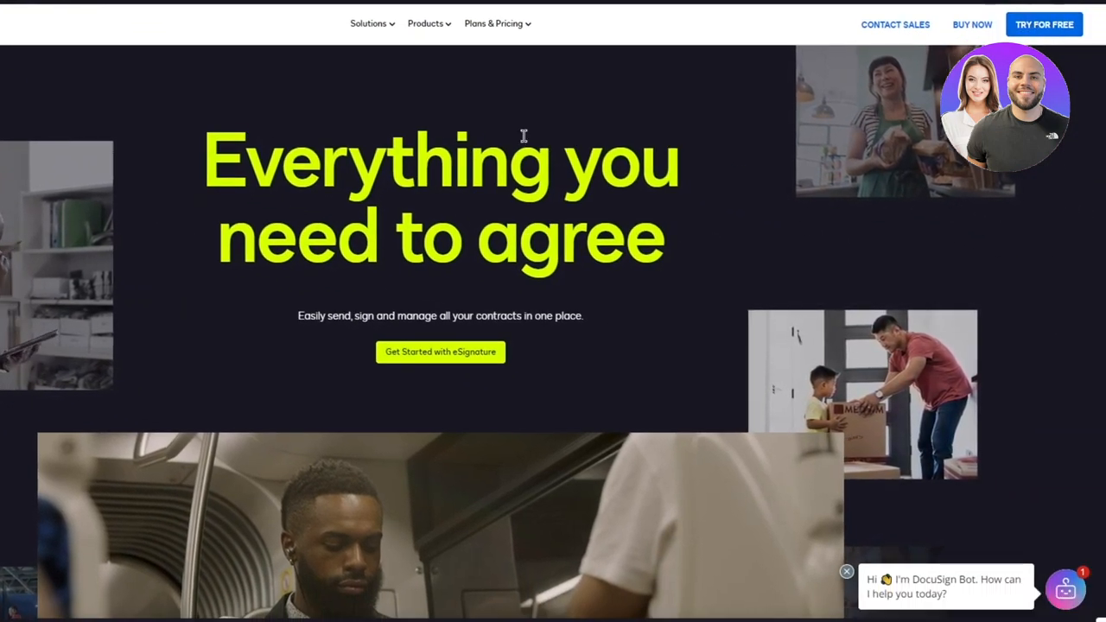
click(439, 352)
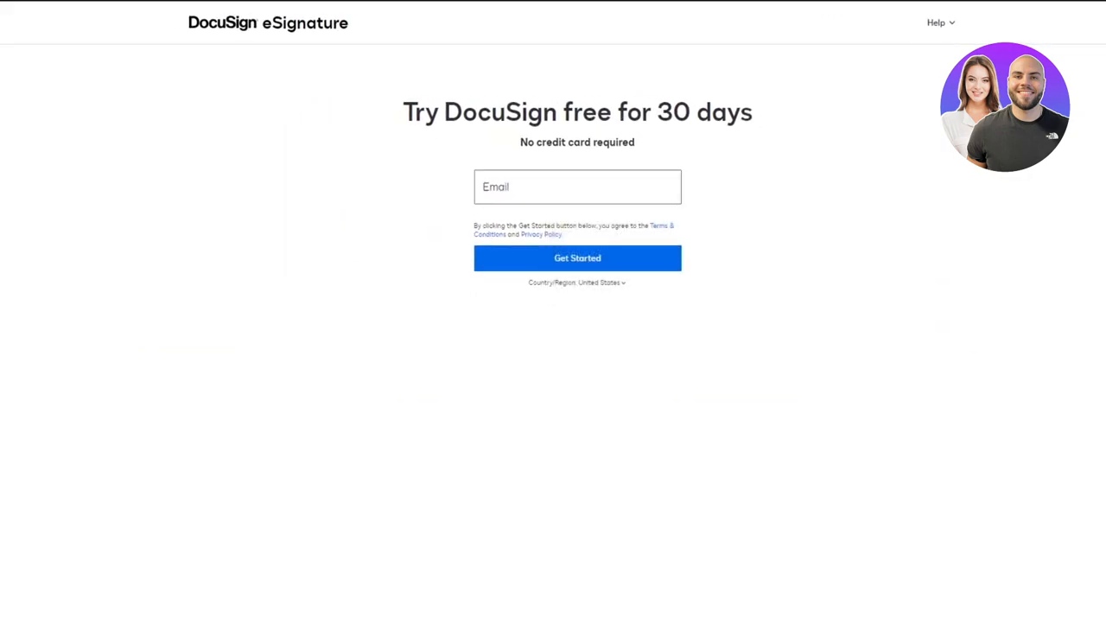
mouse_move(653, 246)
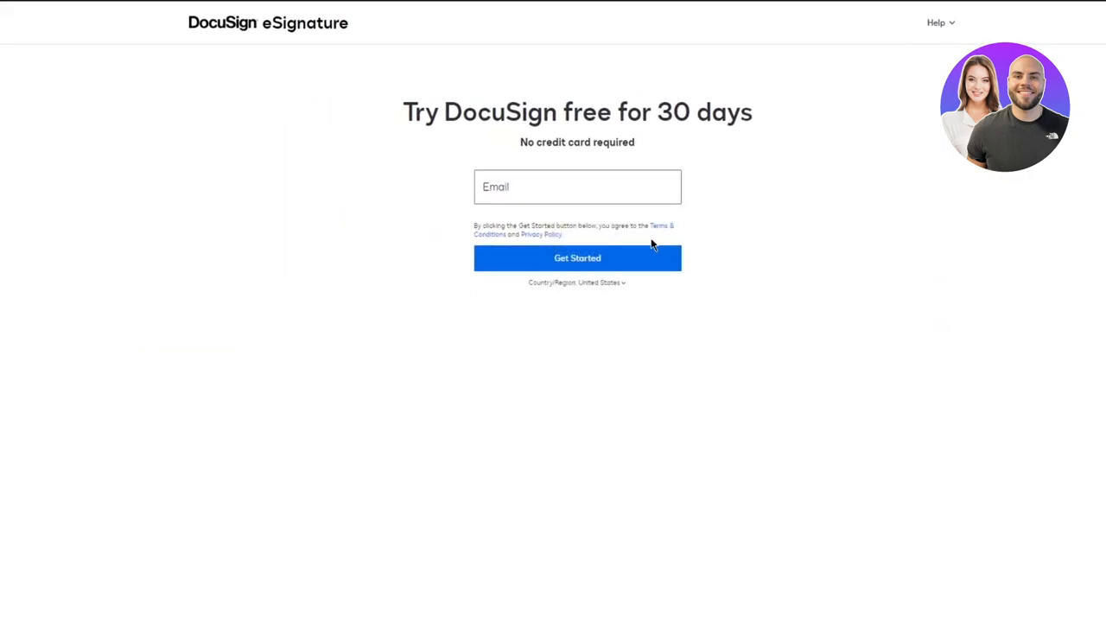
right_click(578, 187)
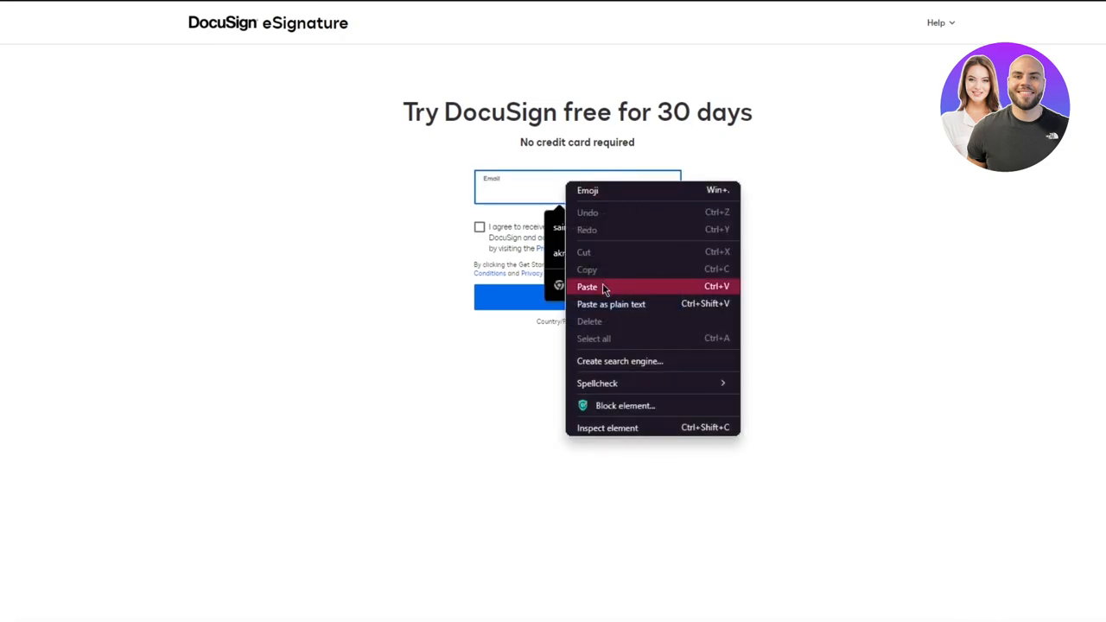
click(587, 287)
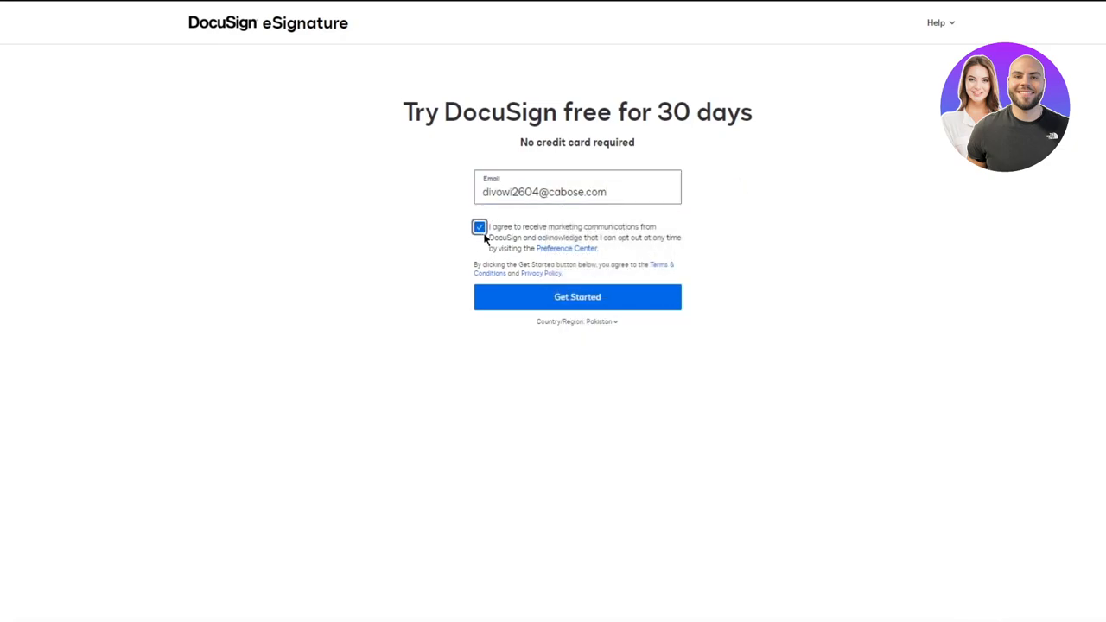
click(577, 298)
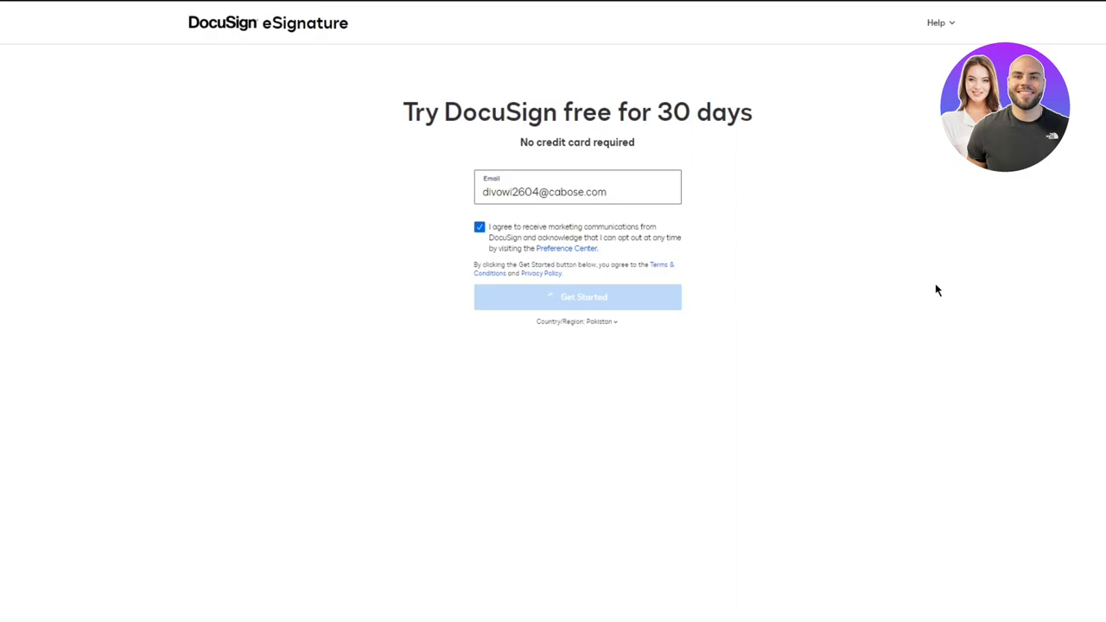
Submit the first name, last name and phone number to reach the emailed verification code step
click(577, 297)
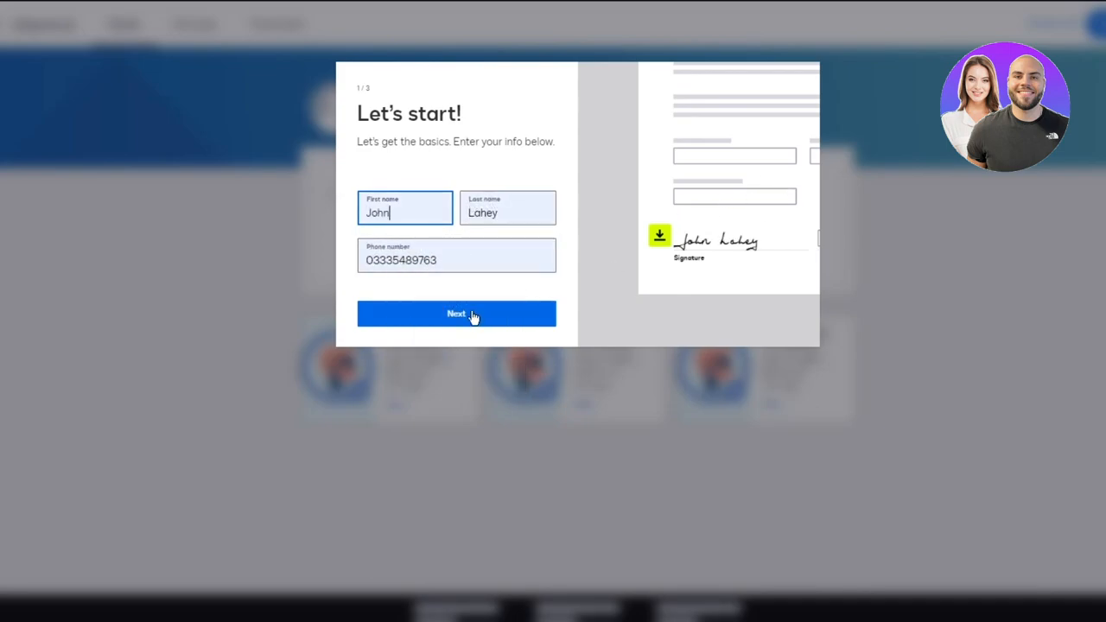
click(456, 313)
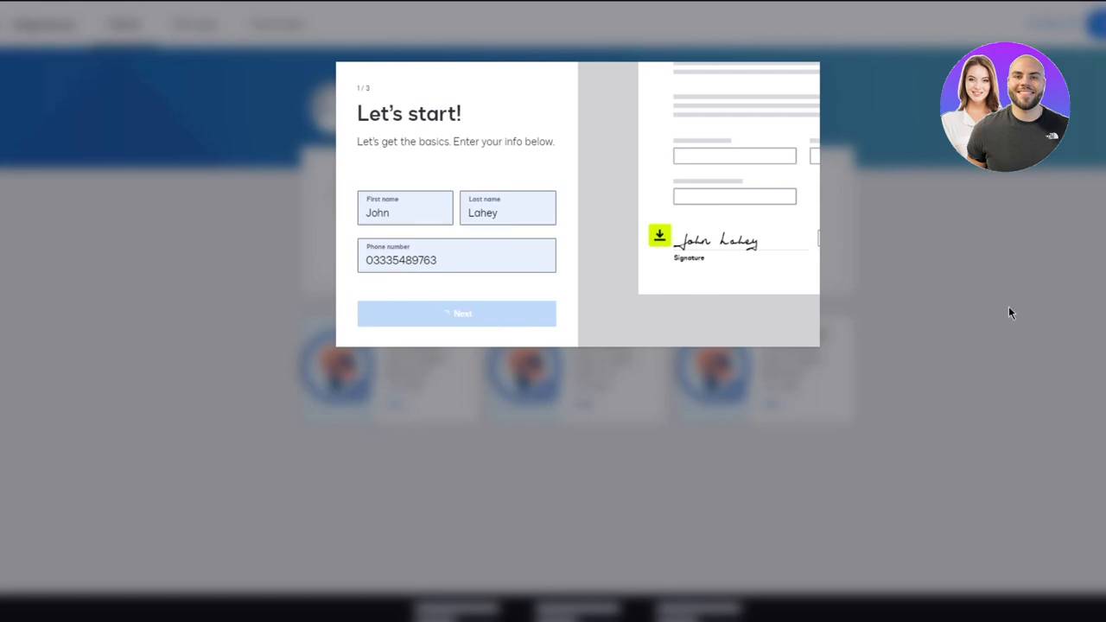
mouse_move(594, 249)
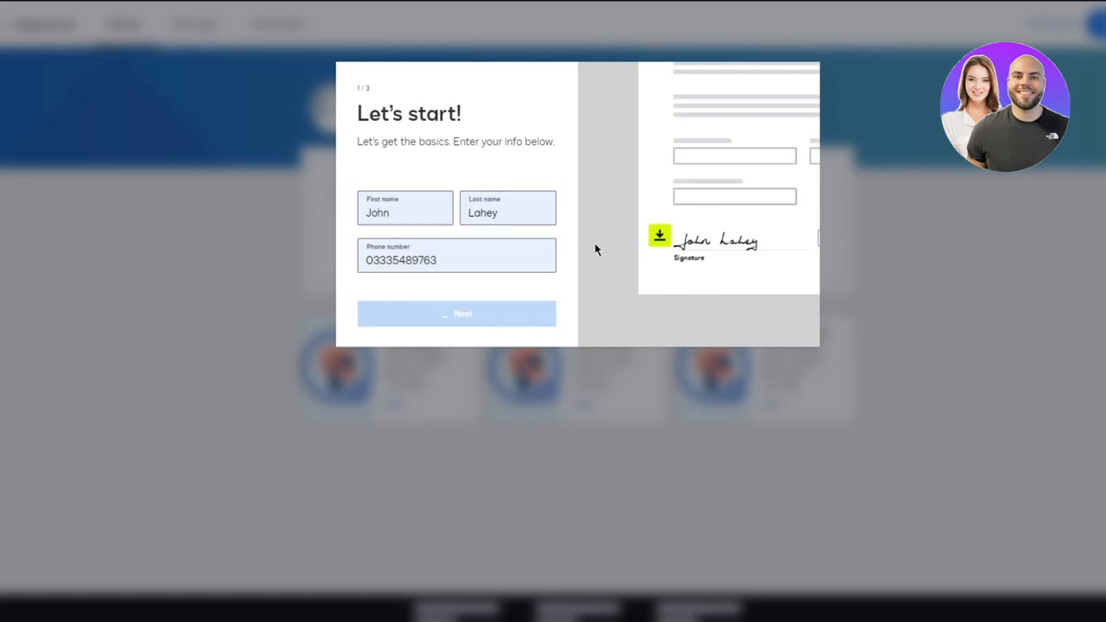
click(456, 313)
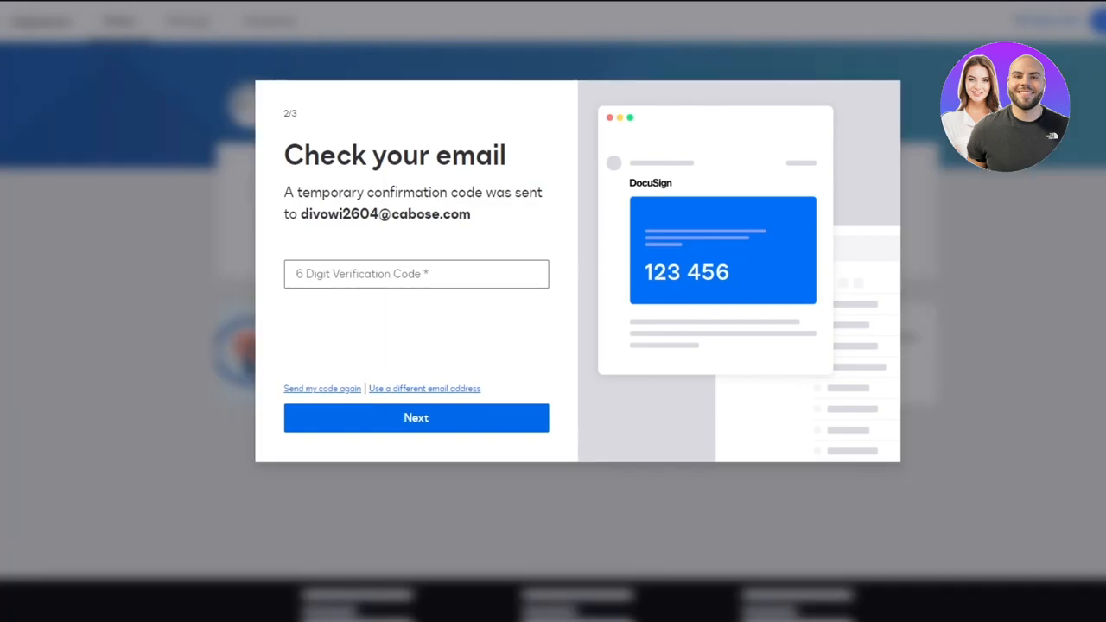
mouse_move(412, 458)
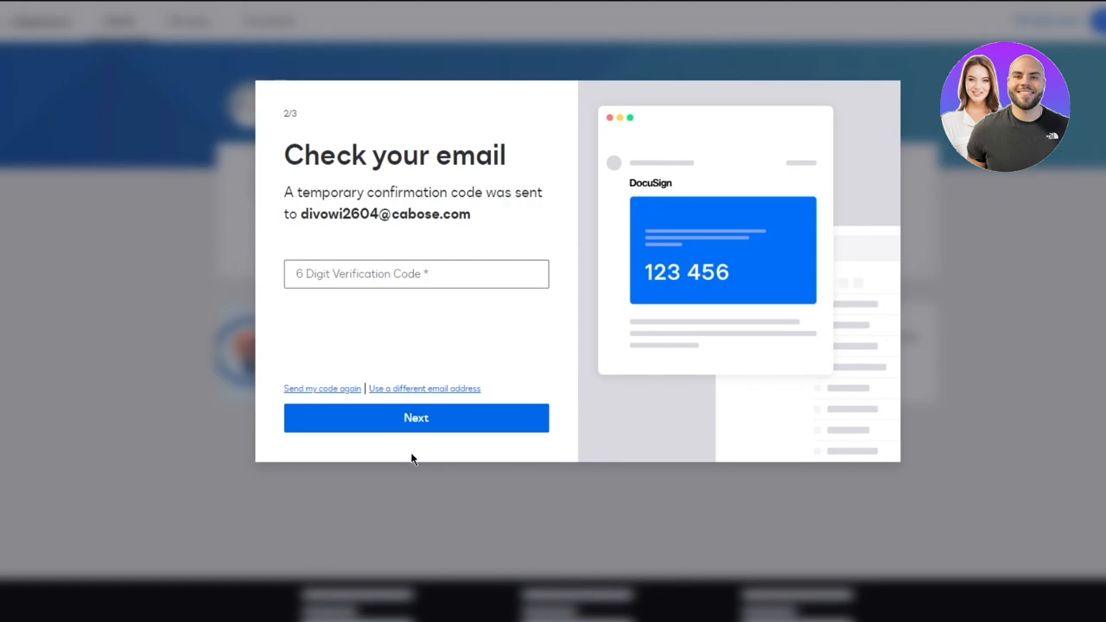
mouse_move(413, 218)
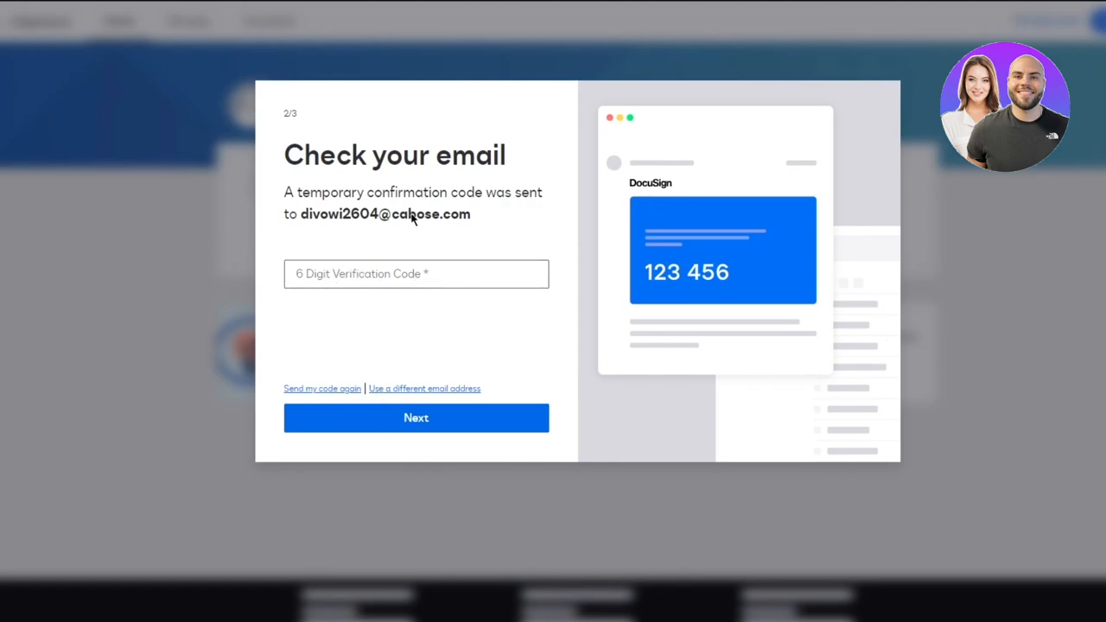
mouse_move(415, 217)
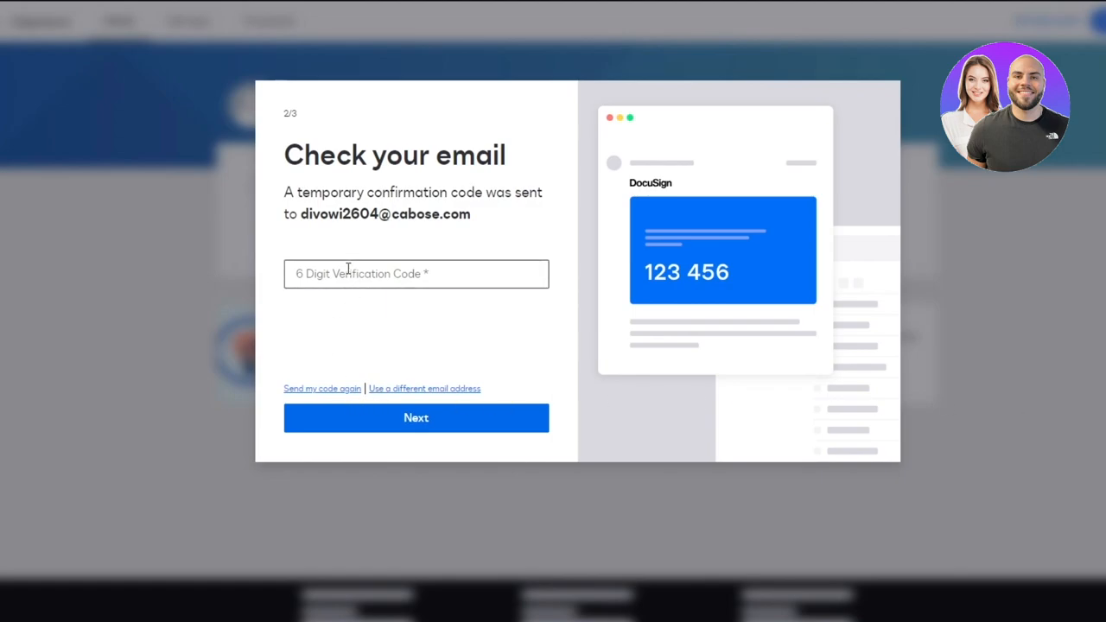
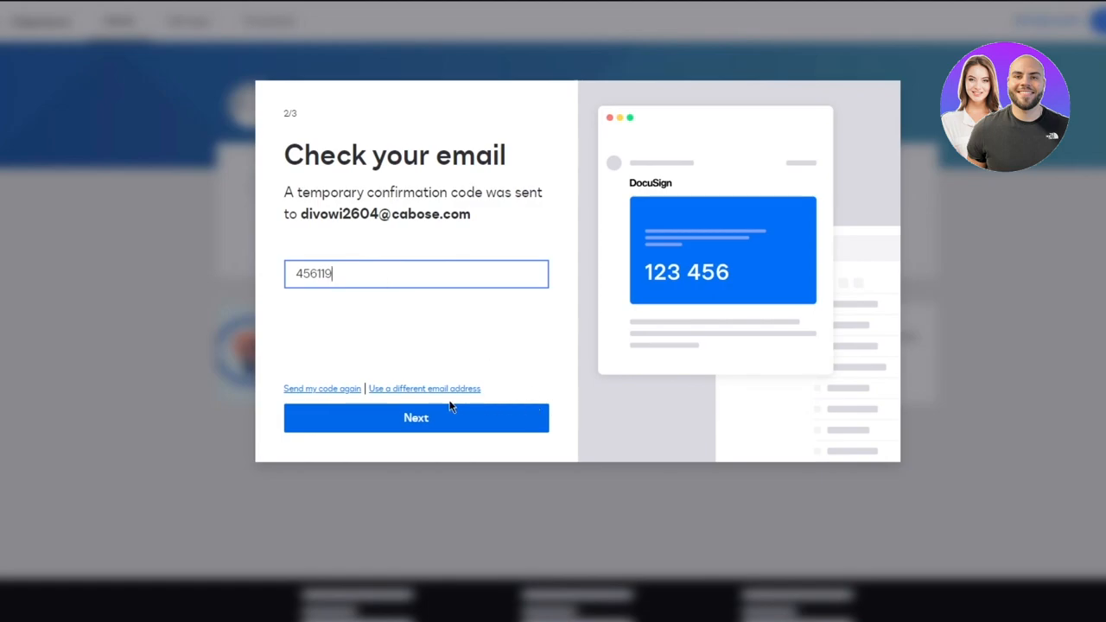
mouse_move(726, 208)
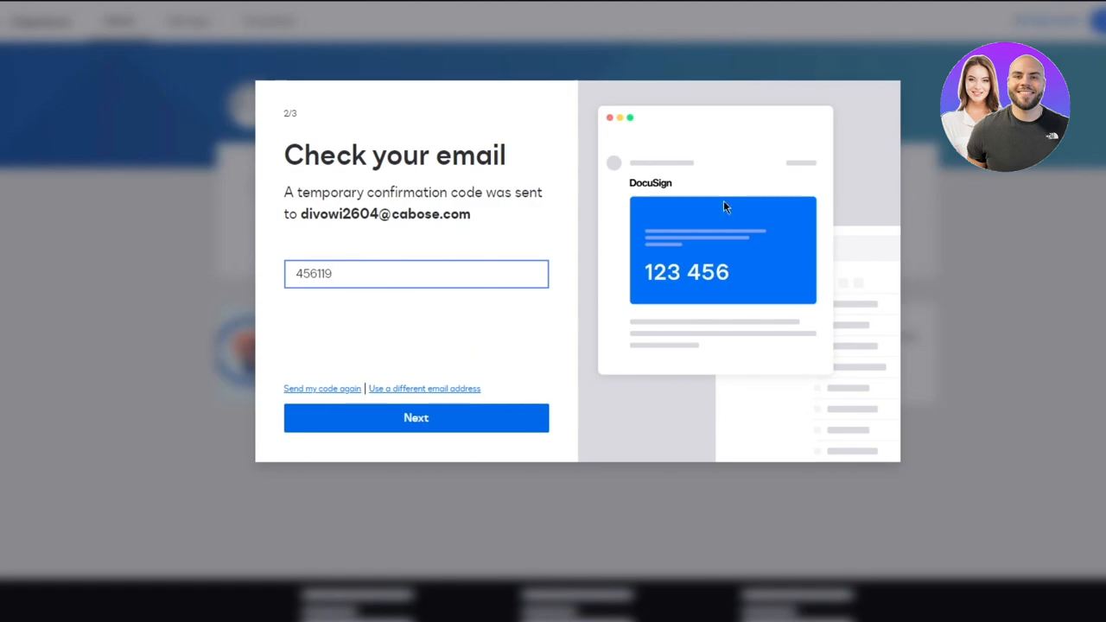
click(415, 416)
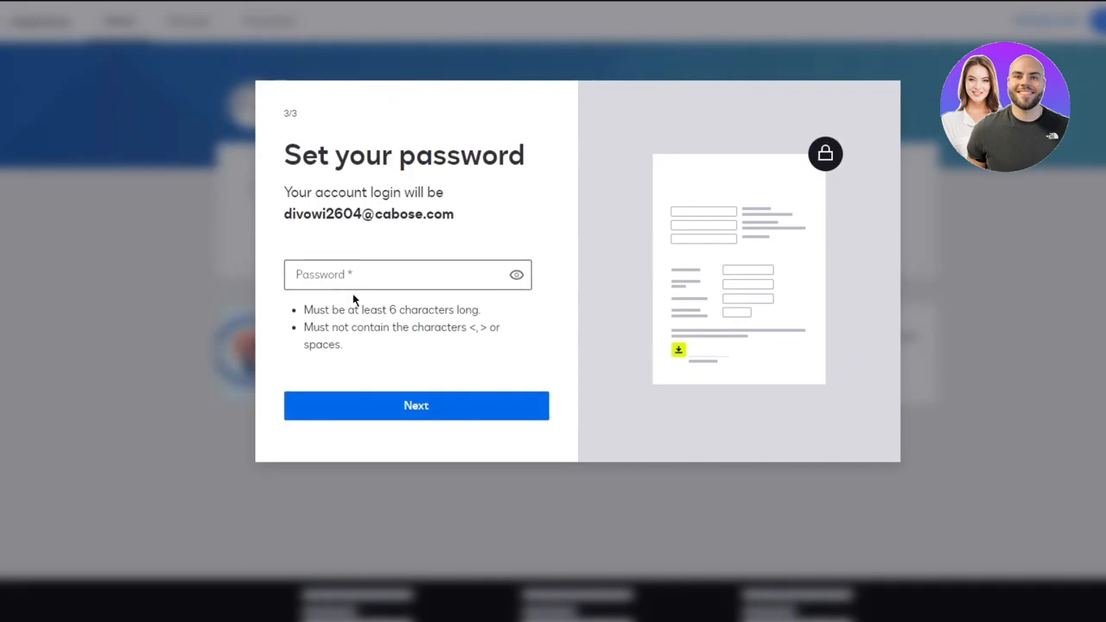
click(408, 273)
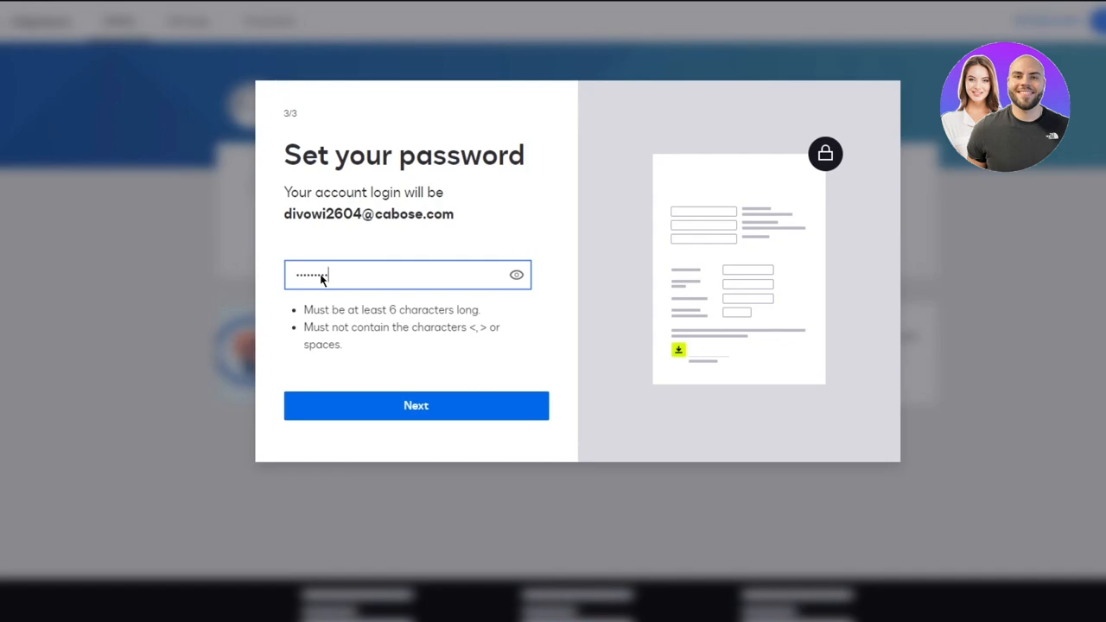
Save the password, choose Student as industry and personal-use evaluation as the sign-up reason
click(414, 404)
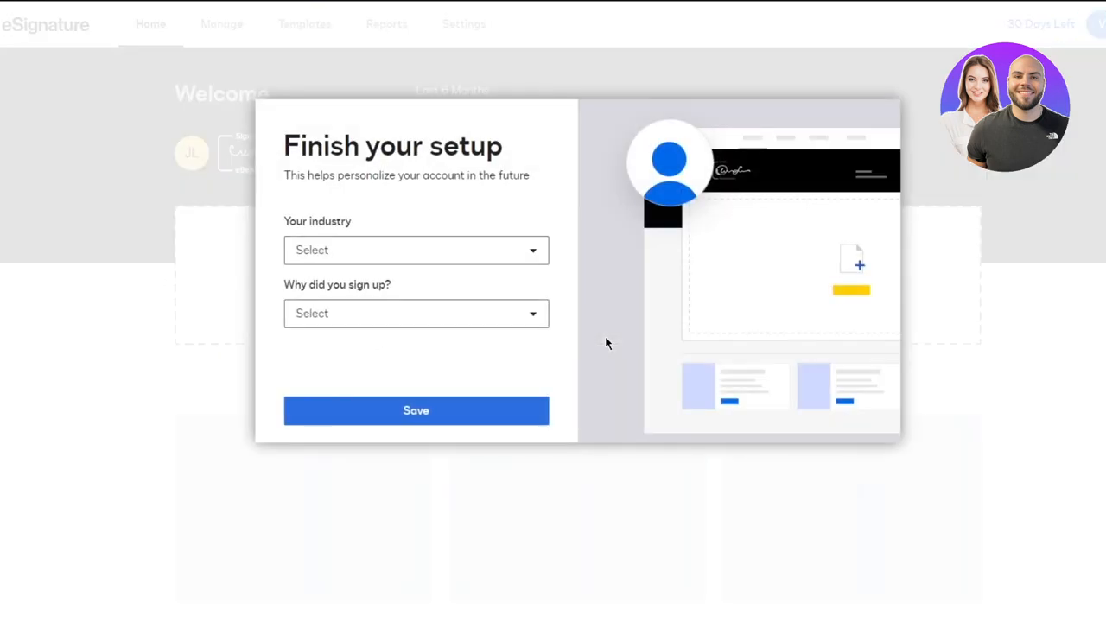
click(415, 249)
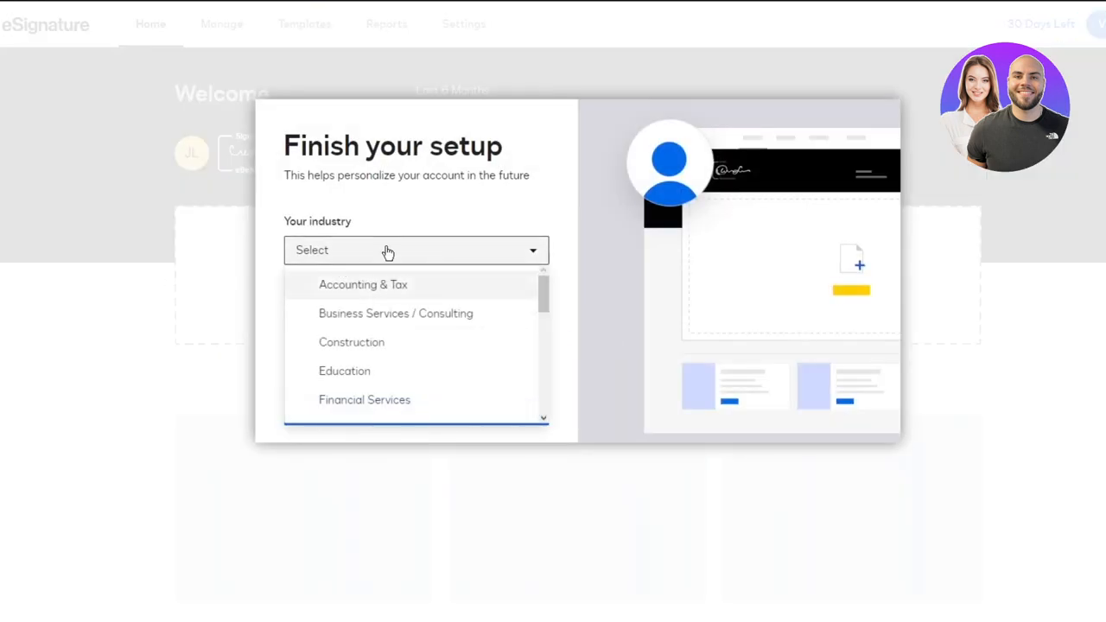
mouse_move(337, 399)
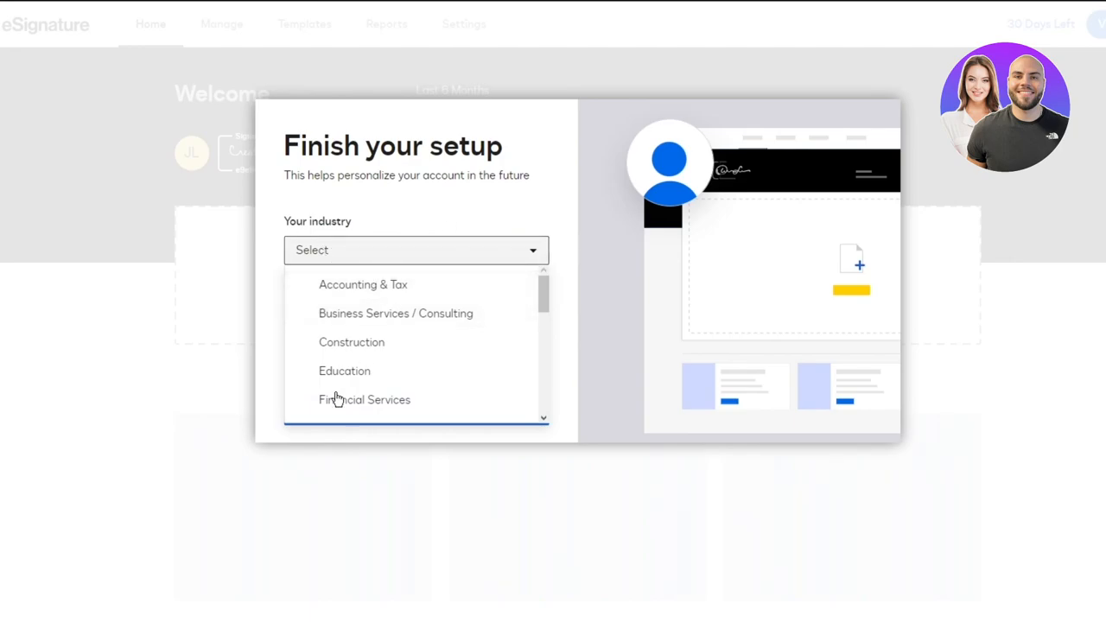
scroll(down, 3)
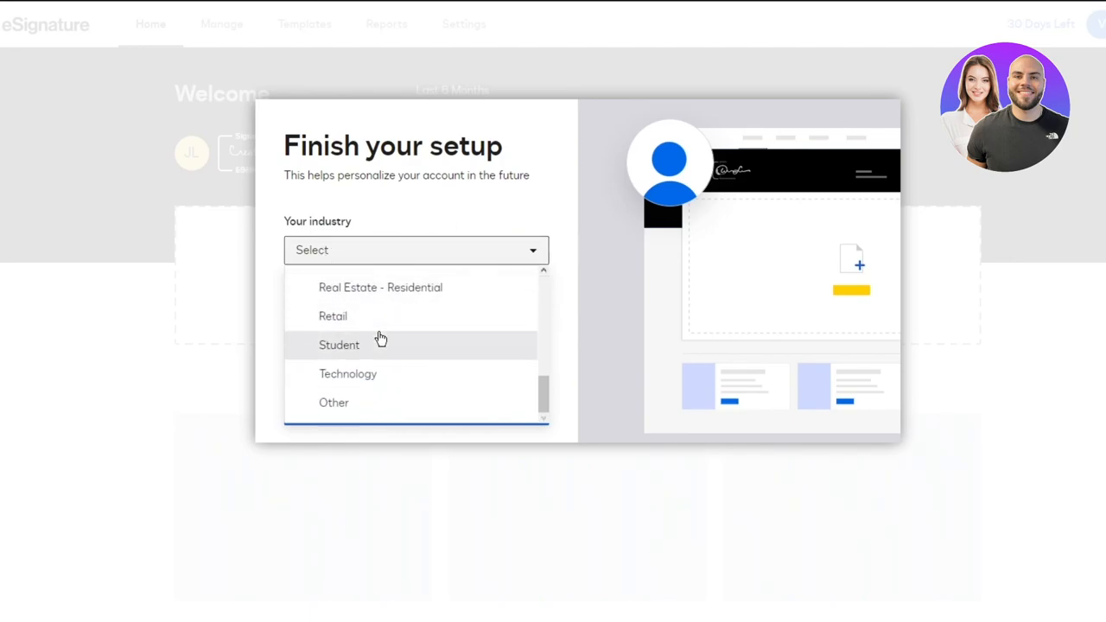
click(339, 346)
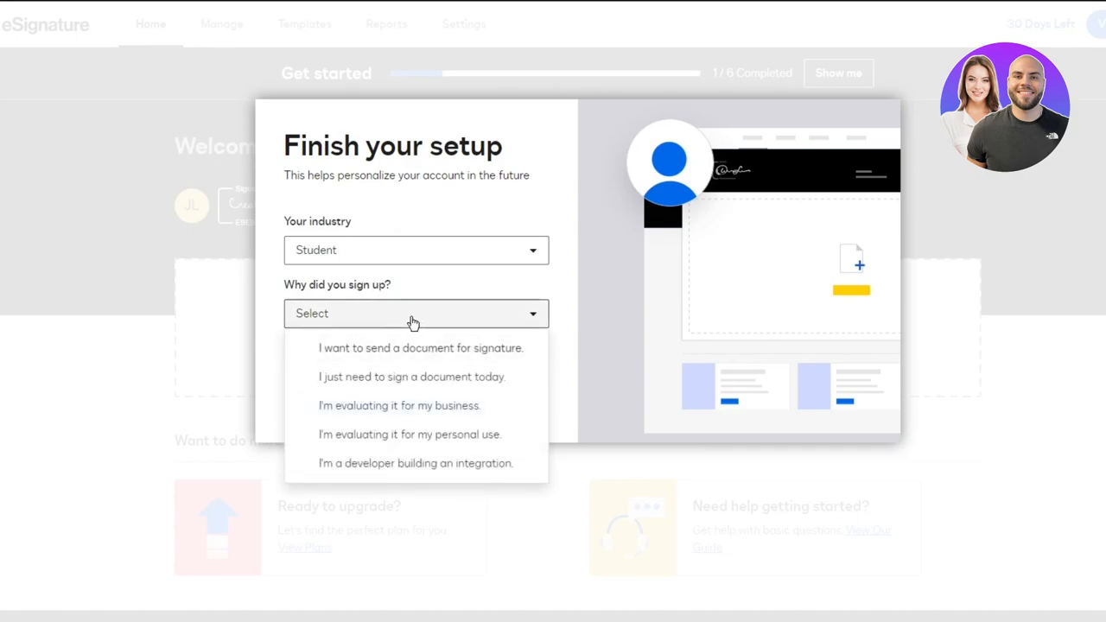
mouse_move(420, 350)
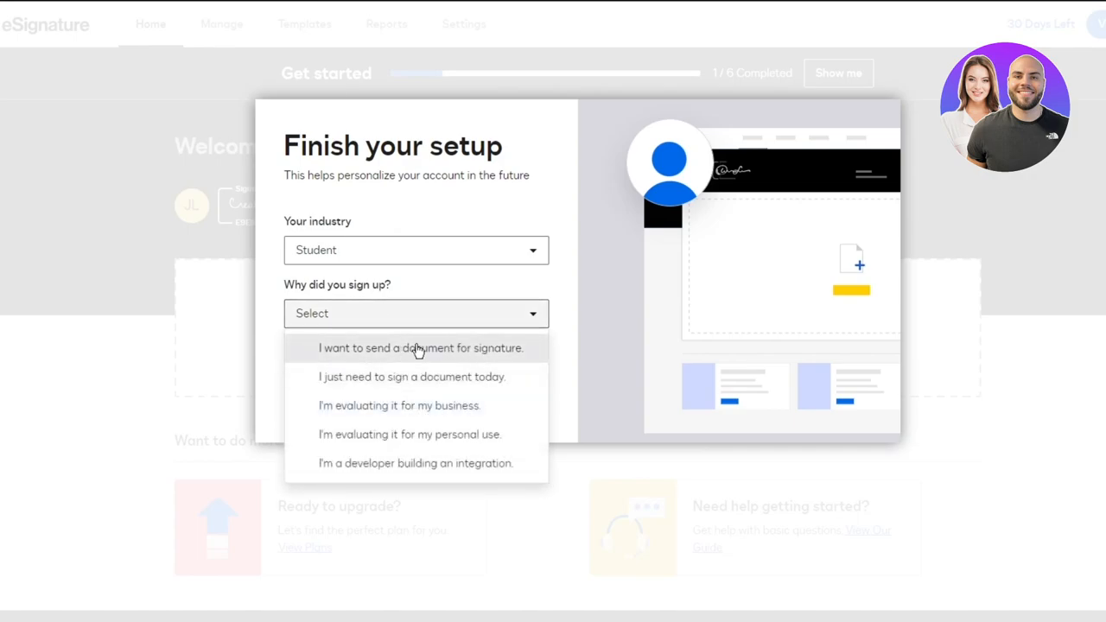
mouse_move(383, 377)
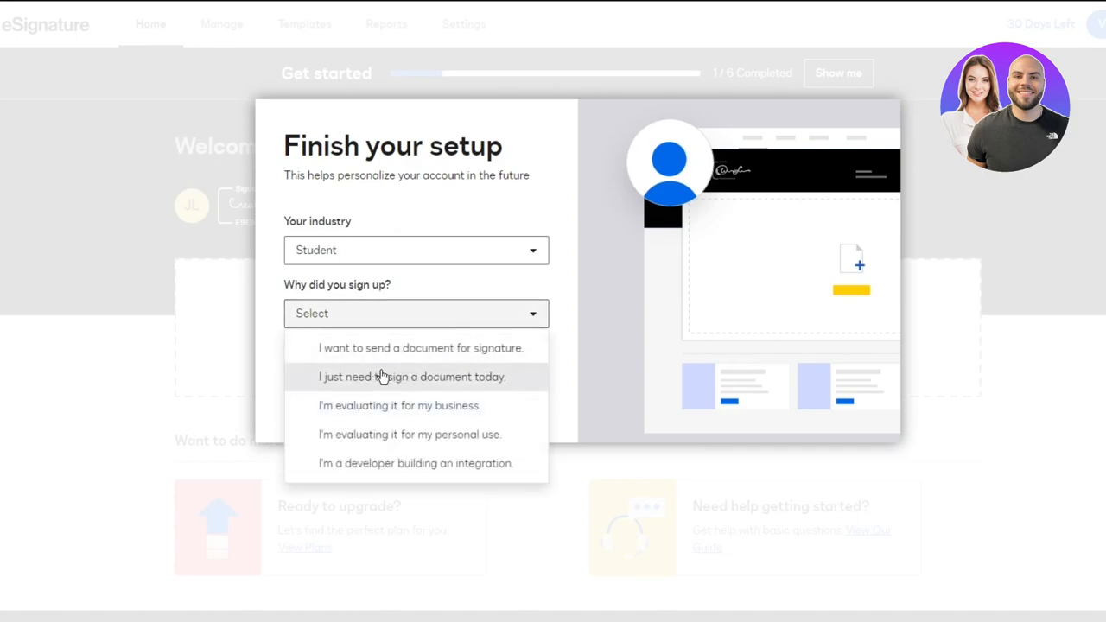
mouse_move(404, 434)
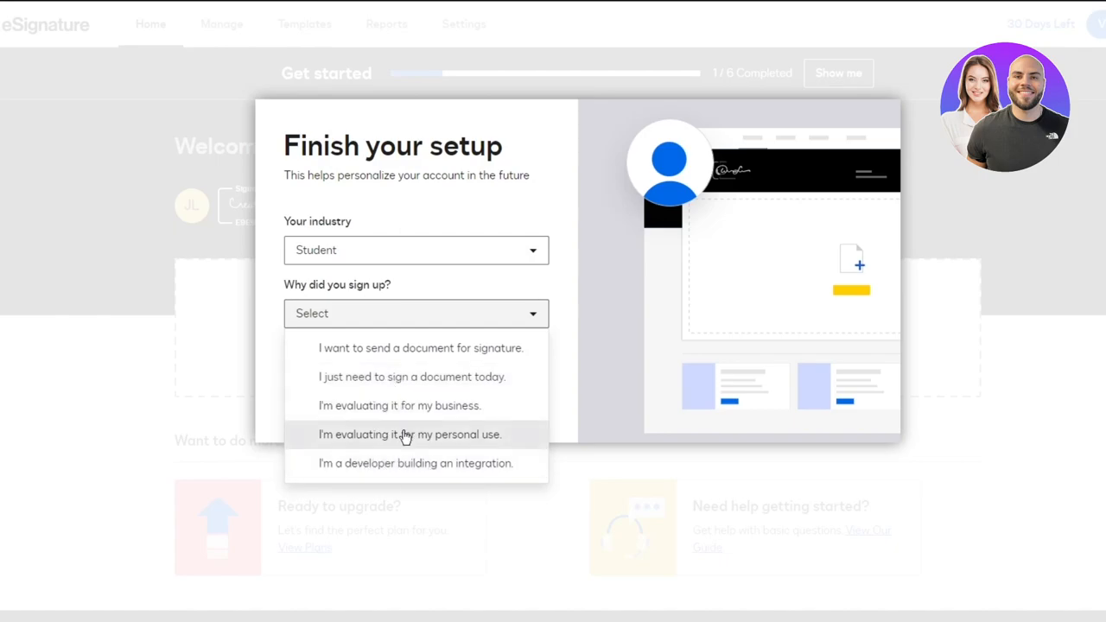
mouse_move(422, 432)
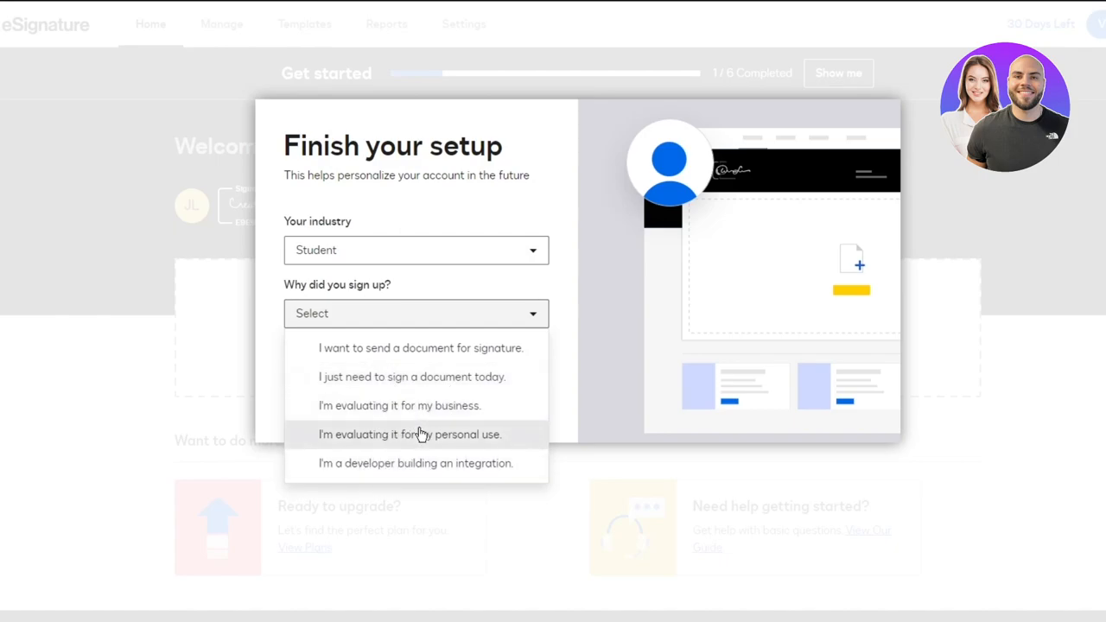
click(410, 434)
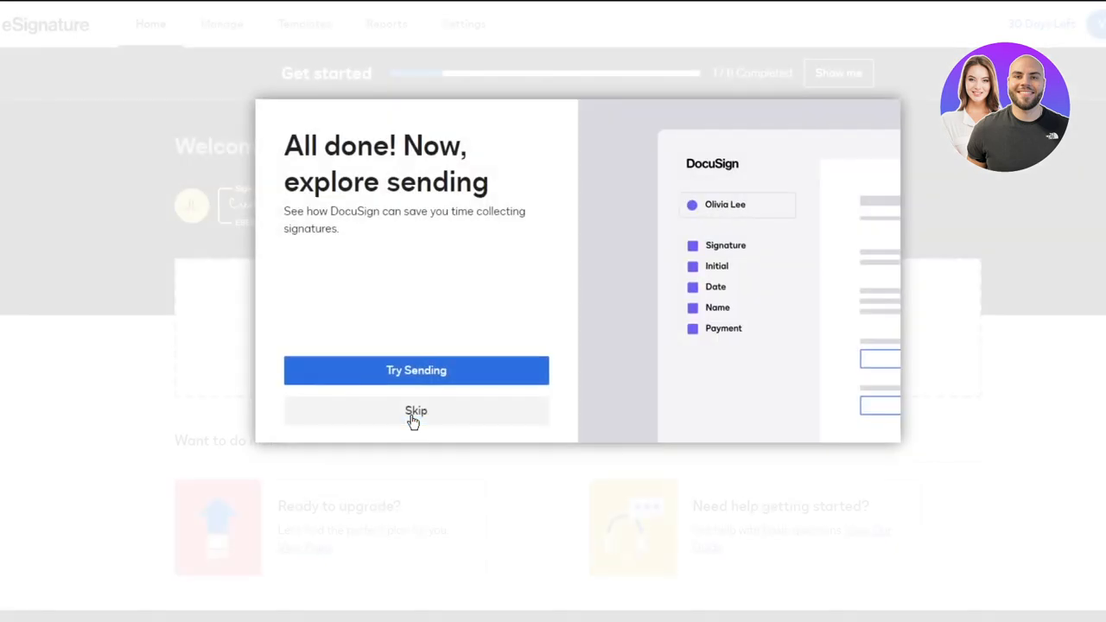
mouse_move(391, 232)
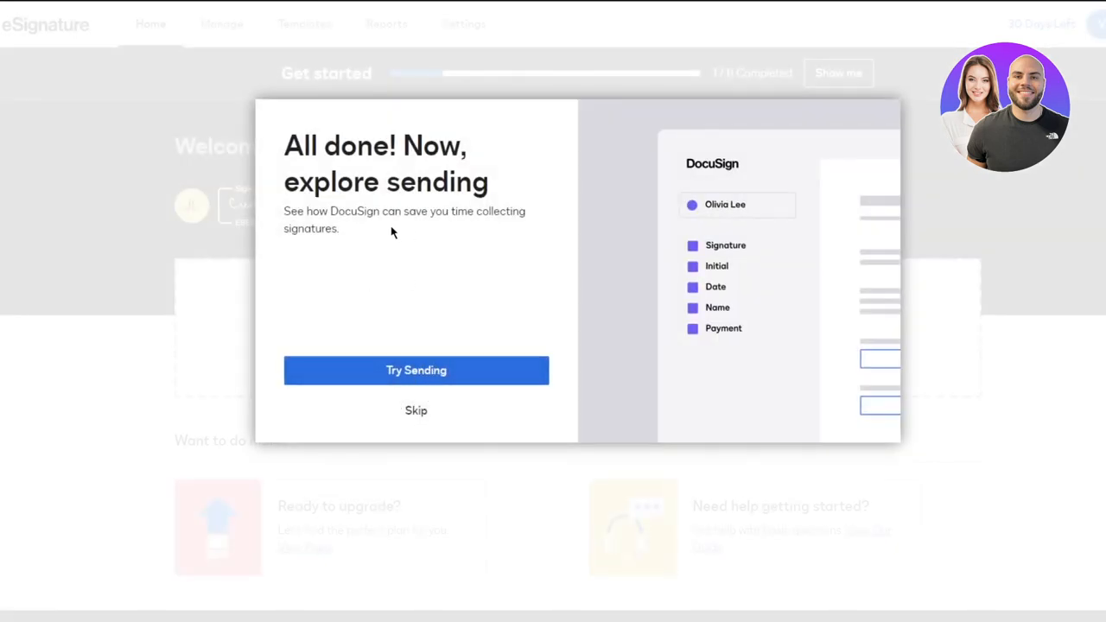
mouse_move(436, 200)
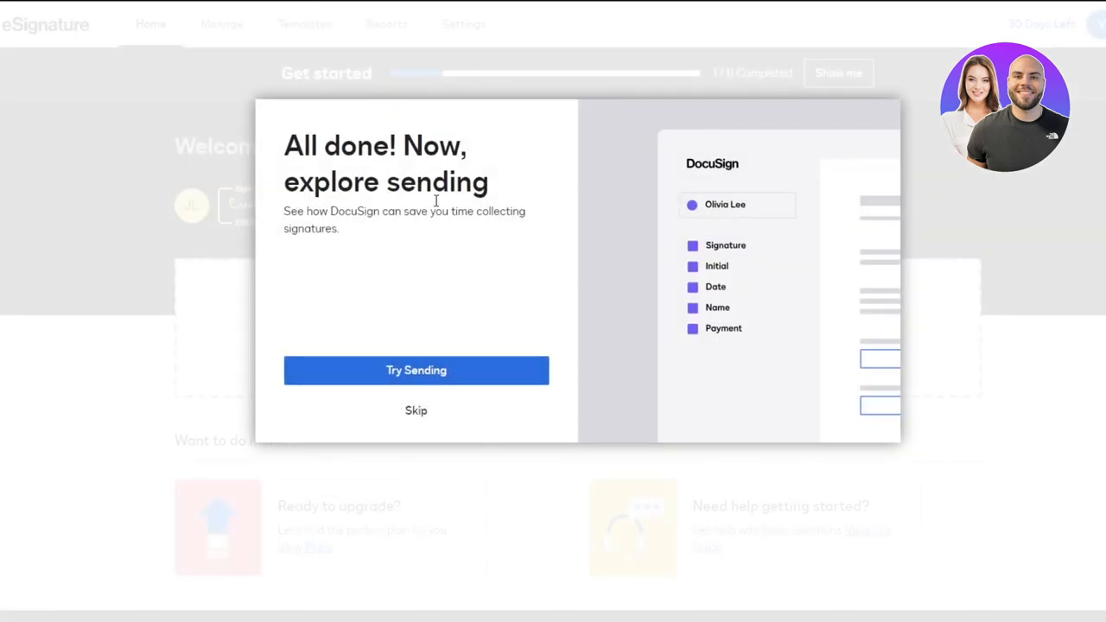
Start a new envelope and upload the one-page PDF from the desktop as its document
click(414, 412)
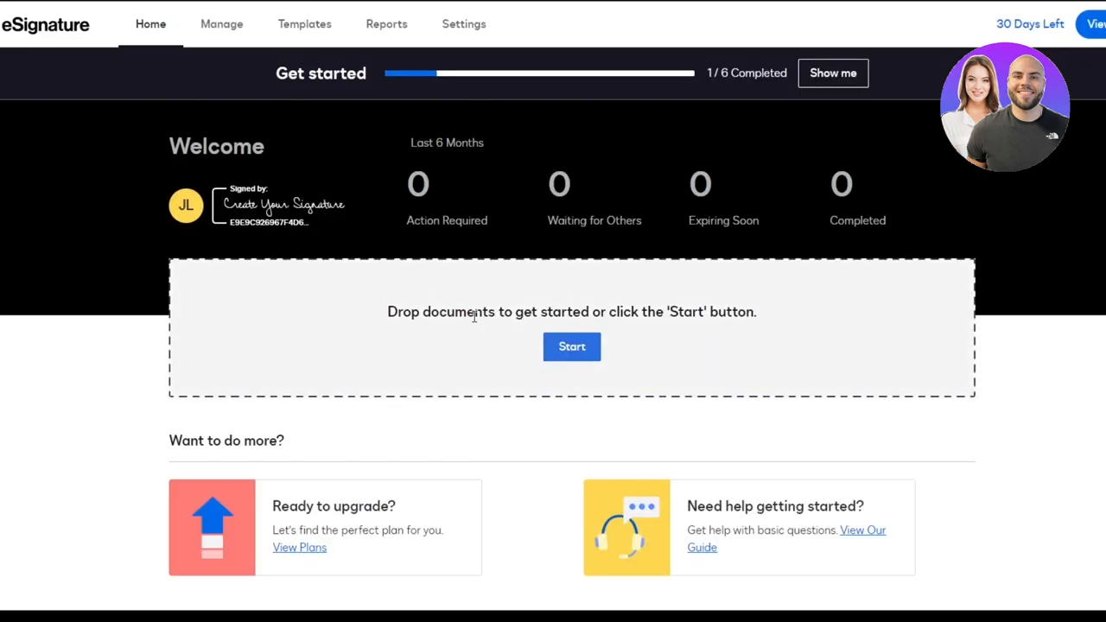
mouse_move(460, 343)
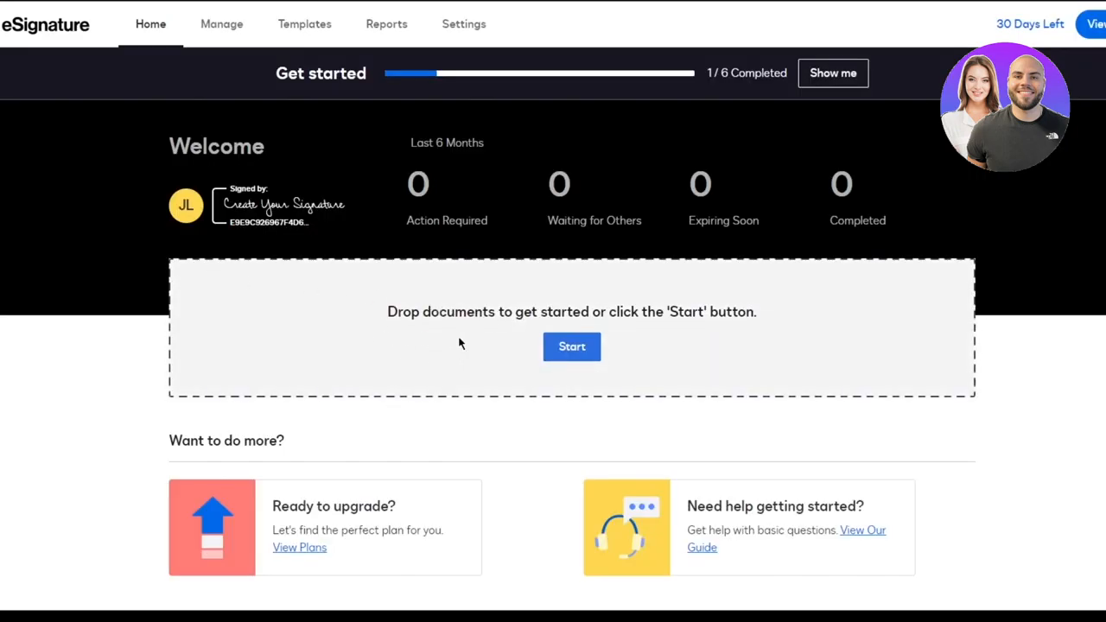
mouse_move(256, 295)
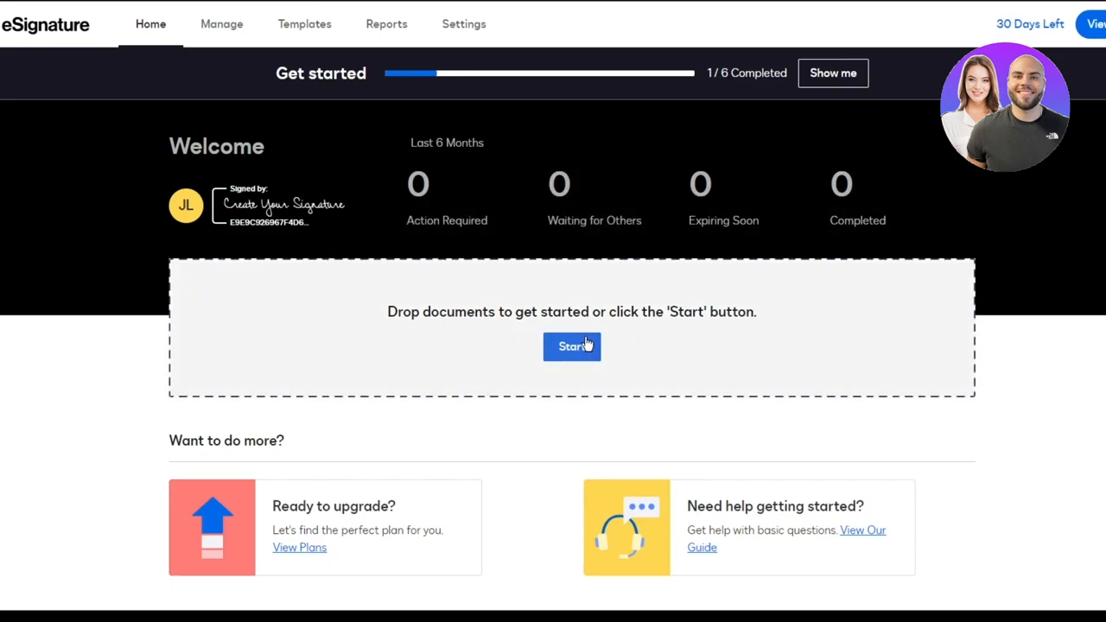
click(572, 346)
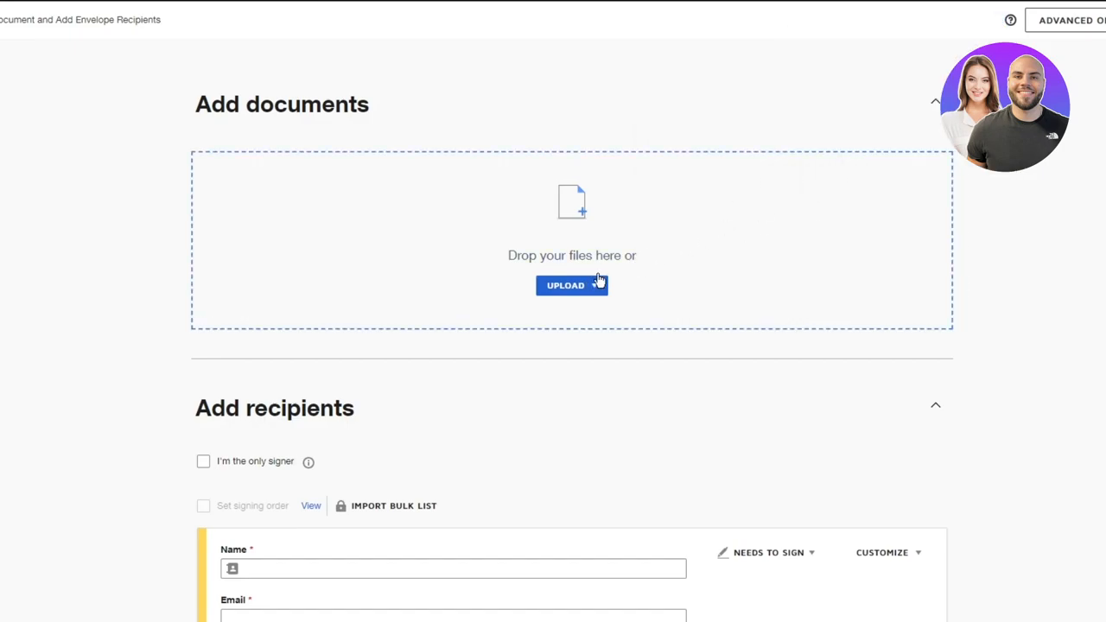
click(572, 285)
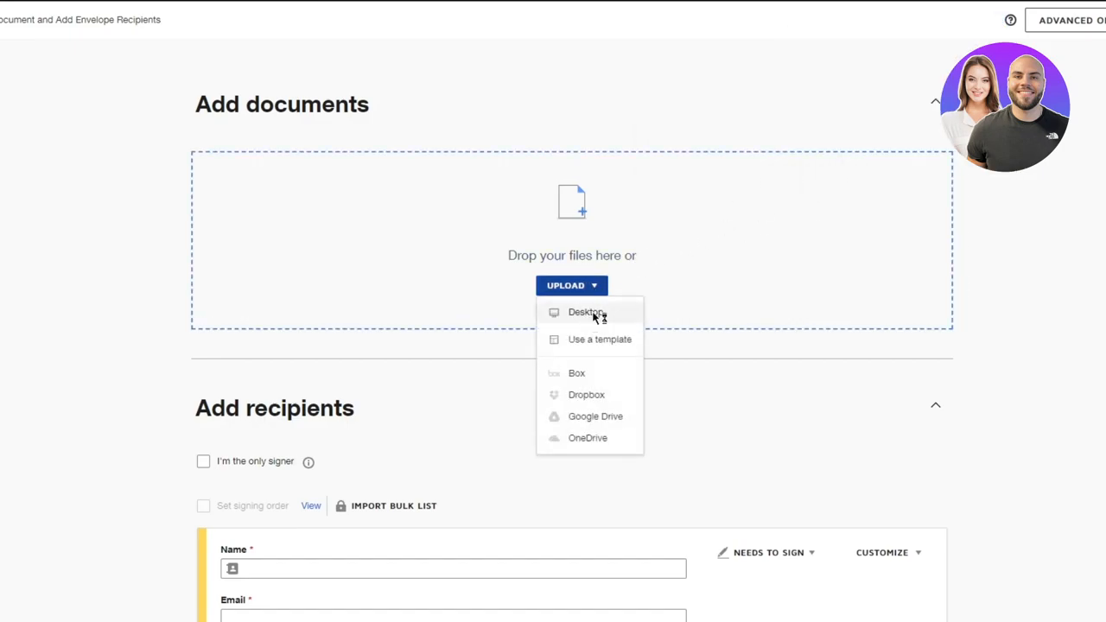
click(587, 311)
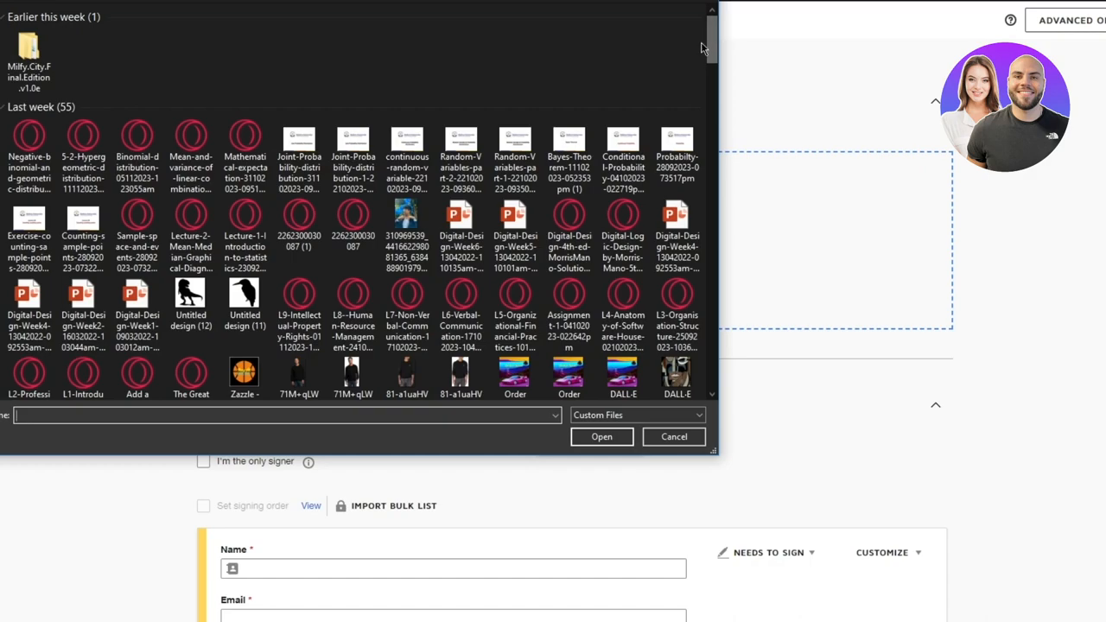
click(299, 225)
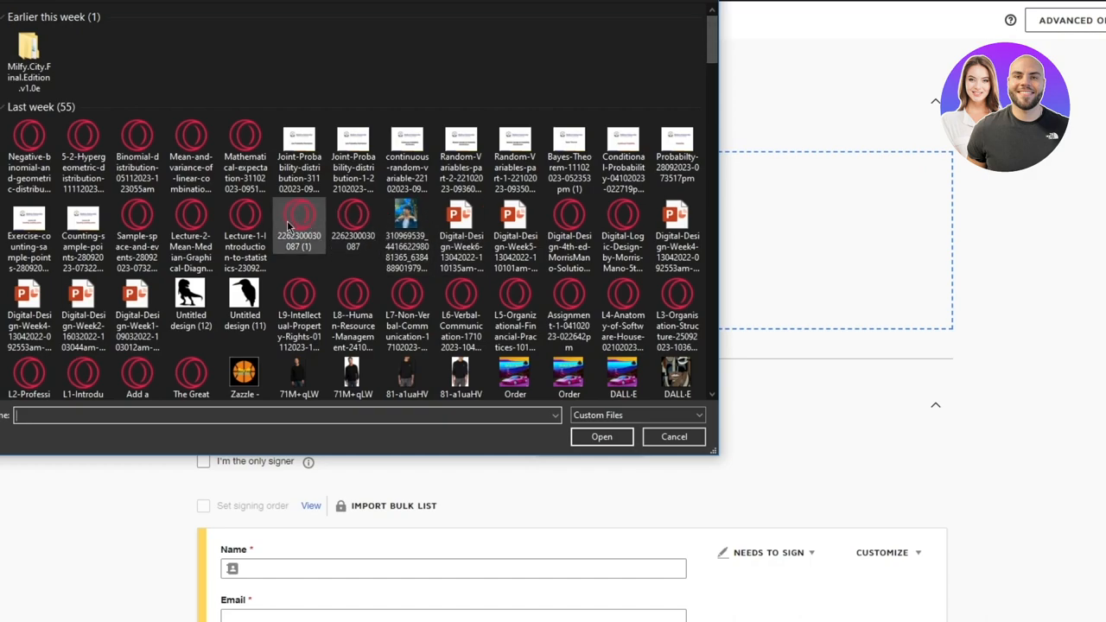
mouse_move(353, 221)
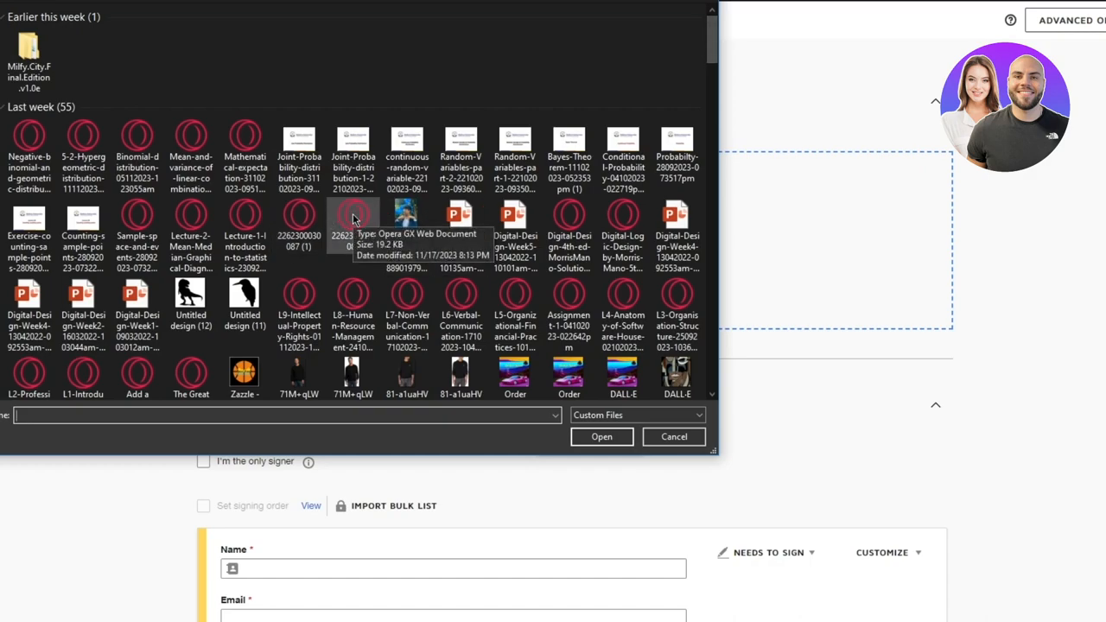
click(601, 436)
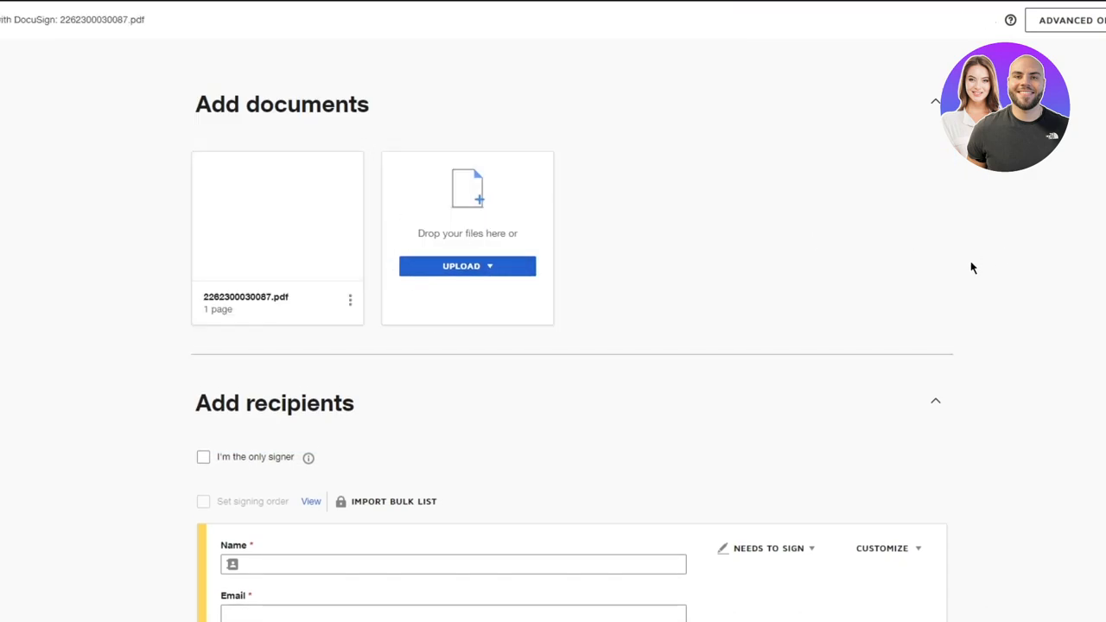
mouse_move(49, 231)
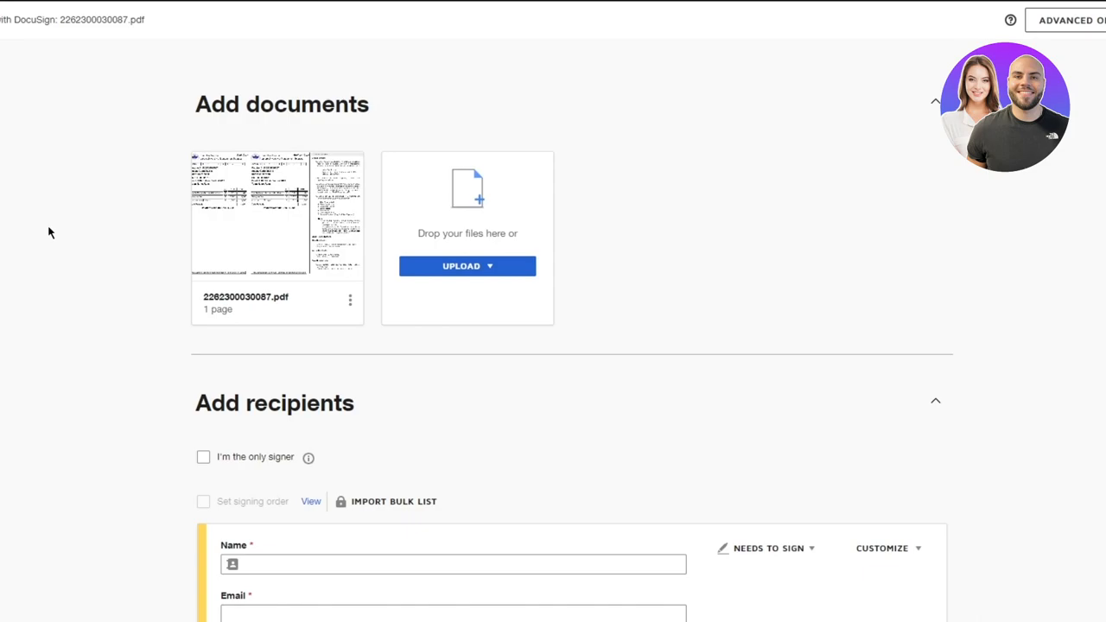
mouse_move(363, 153)
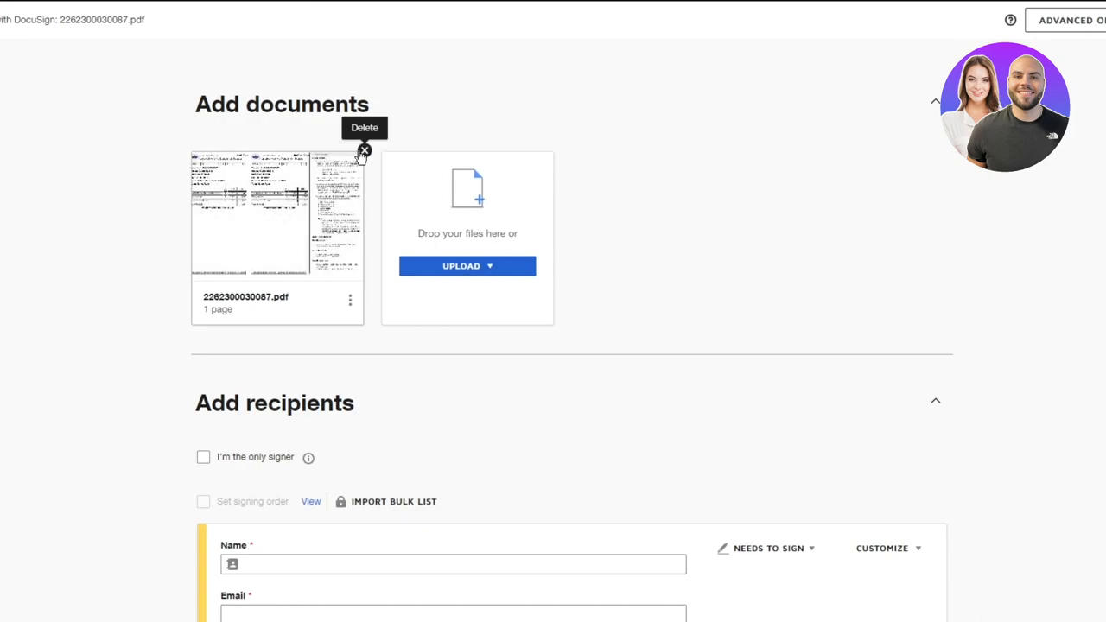
mouse_move(350, 266)
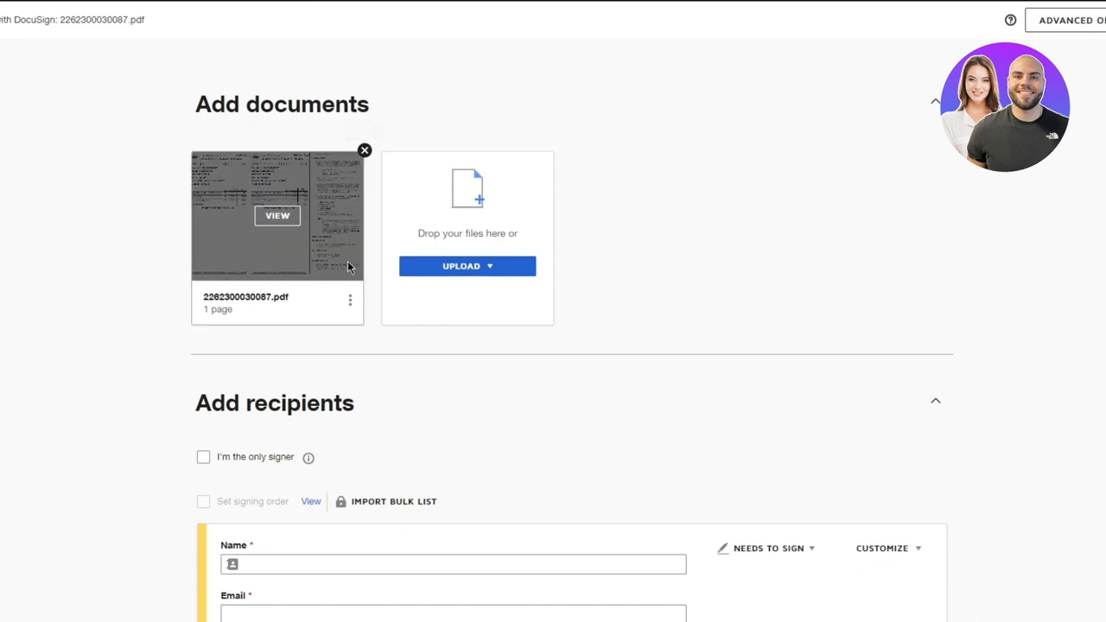
scroll(down, 3)
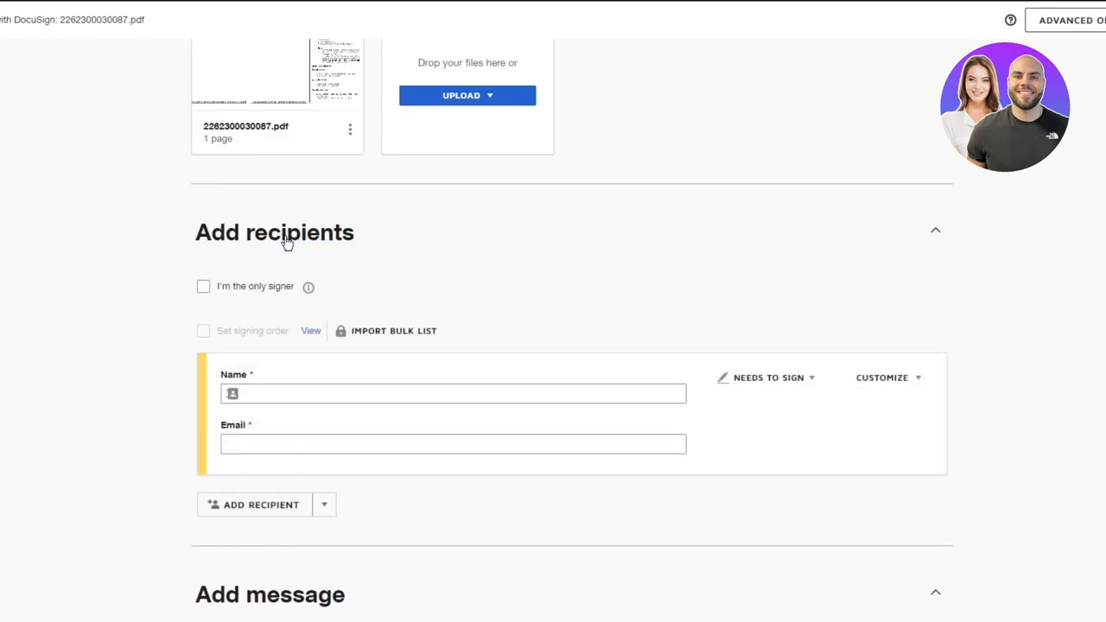
mouse_move(304, 287)
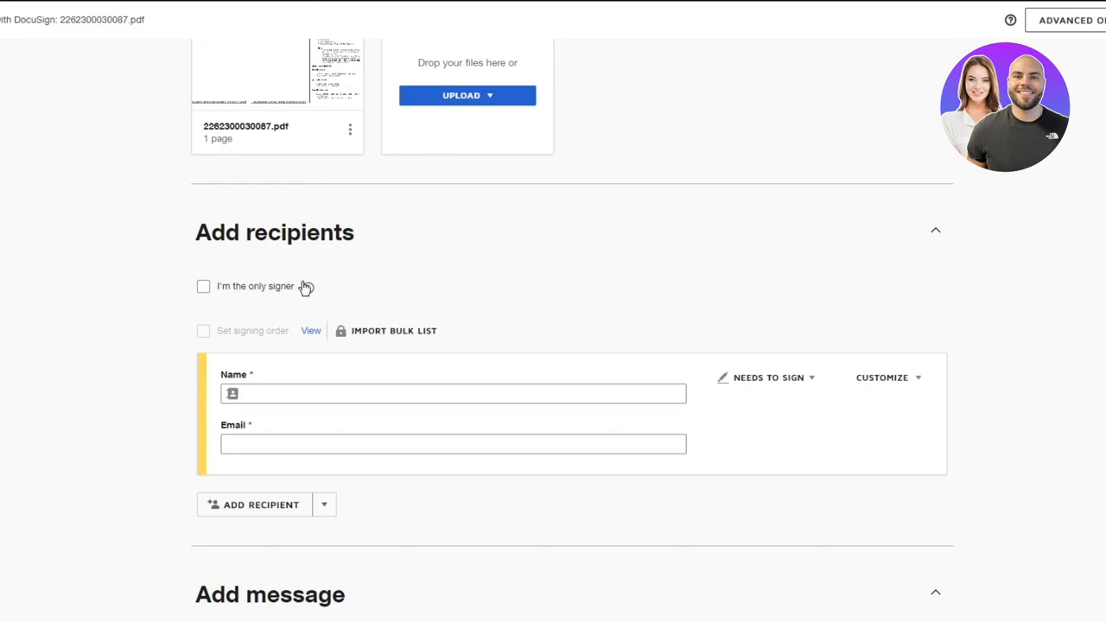
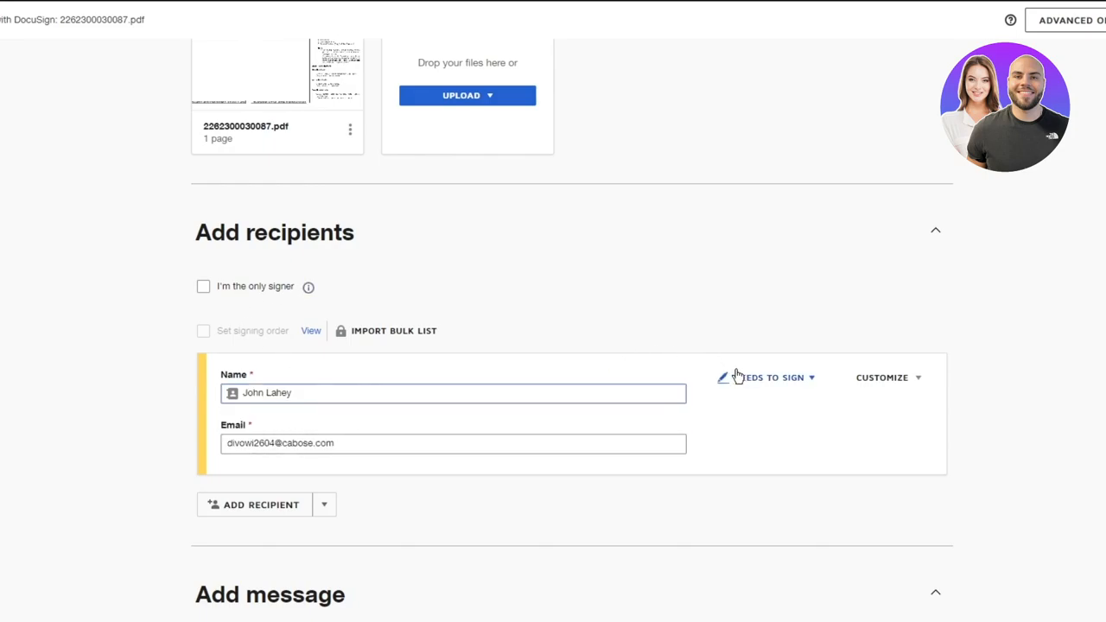
mouse_move(868, 380)
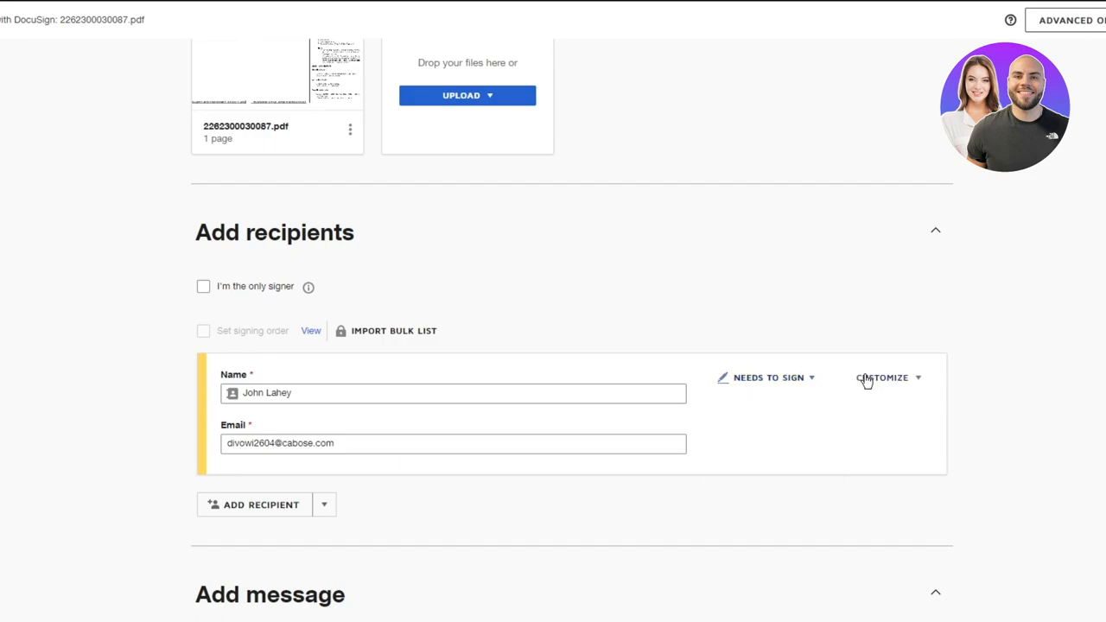
click(889, 377)
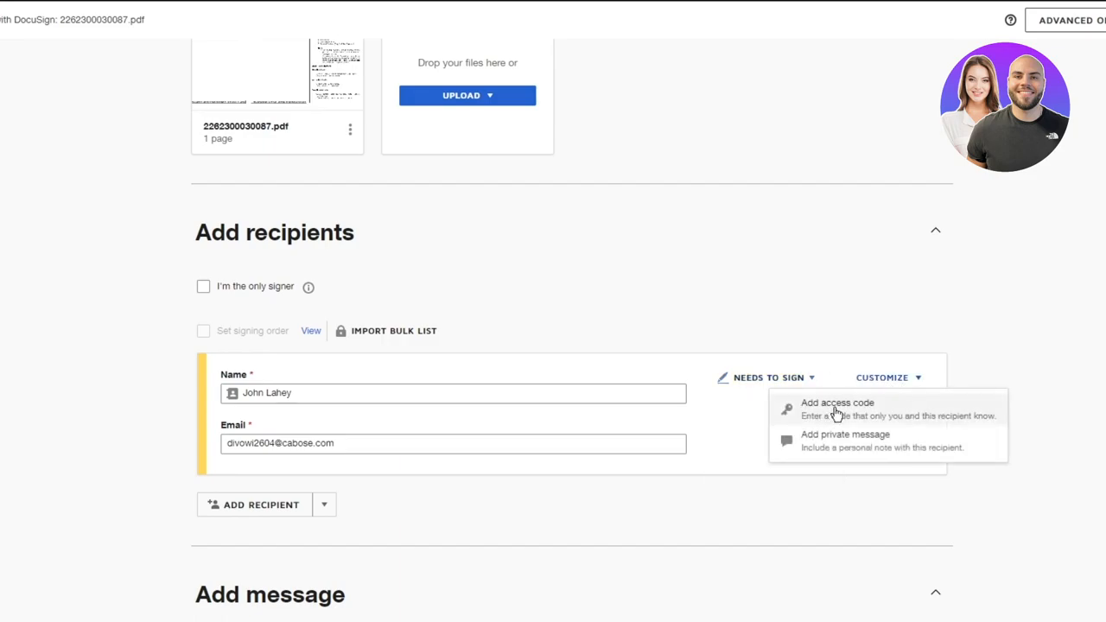
mouse_move(989, 404)
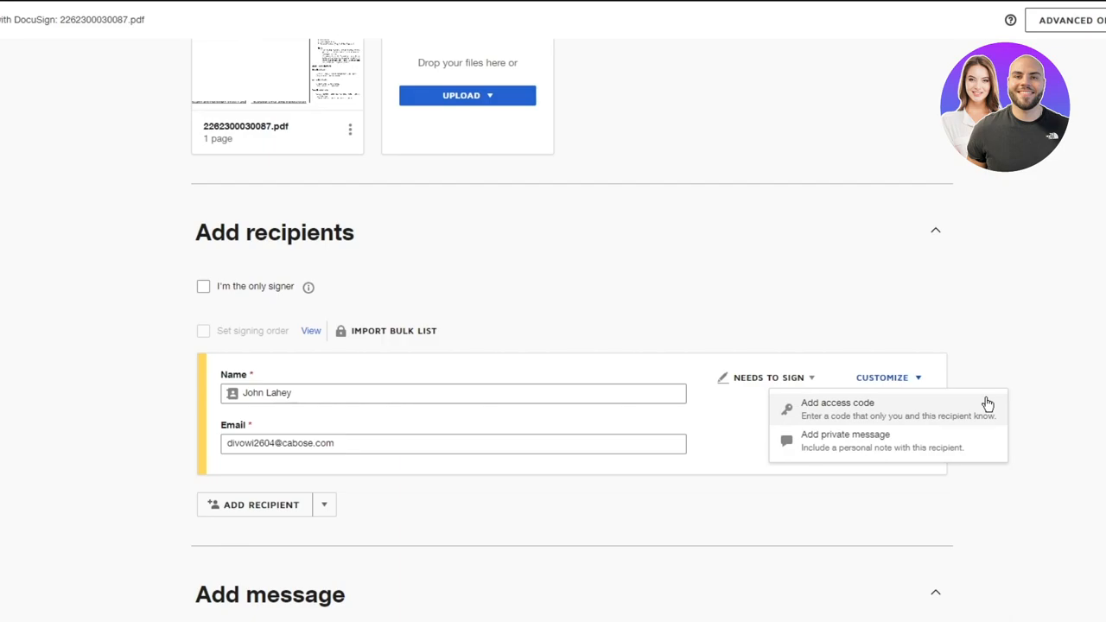
mouse_move(980, 361)
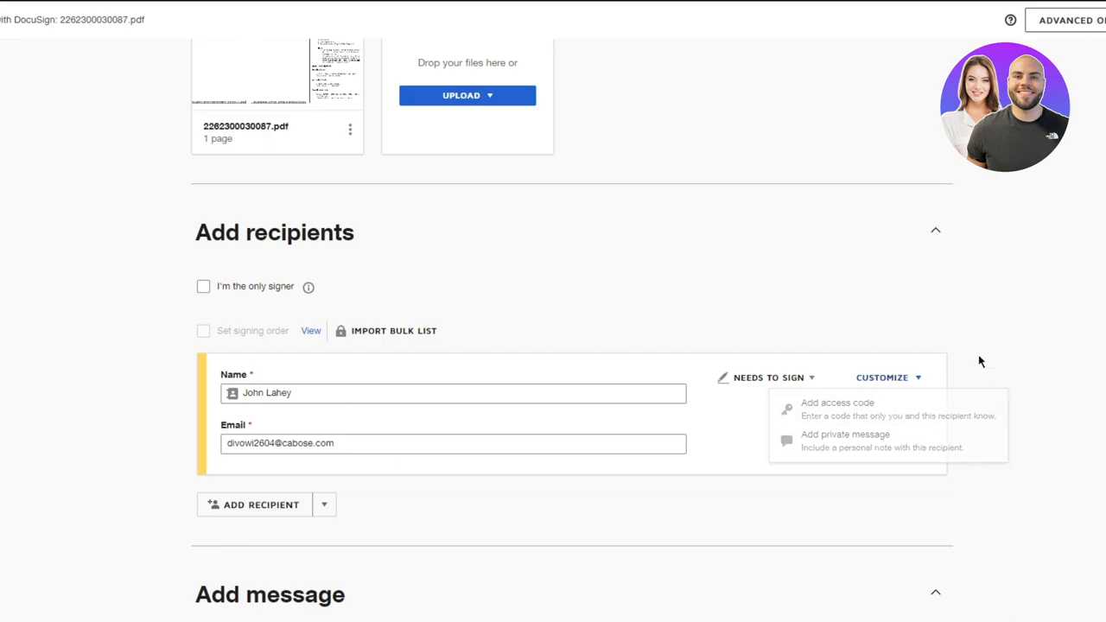
scroll(down, 3)
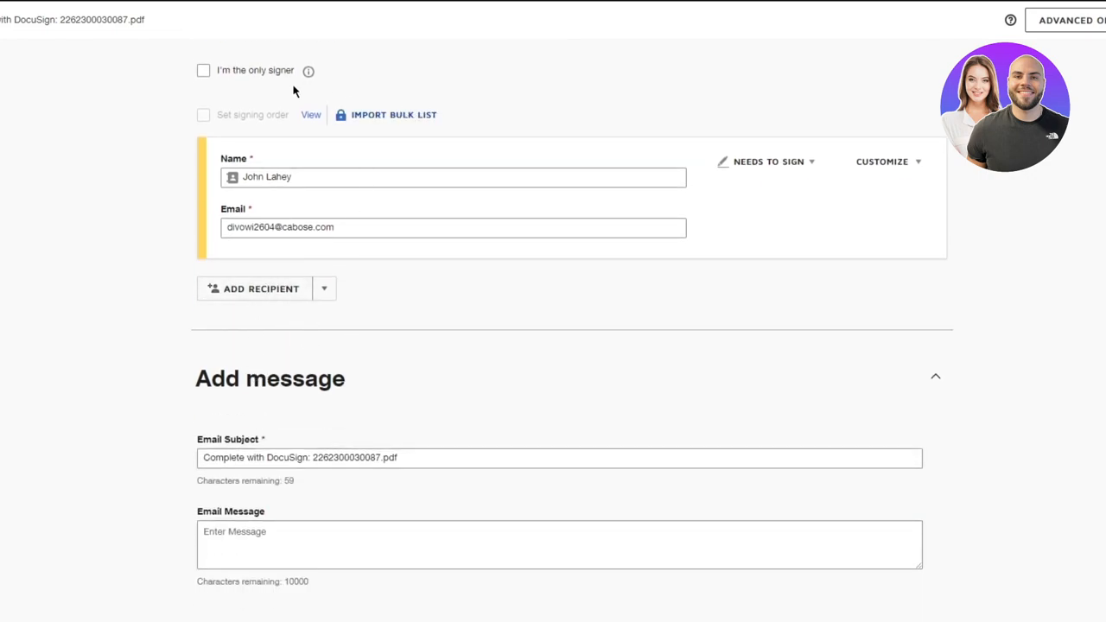
scroll(down, 3)
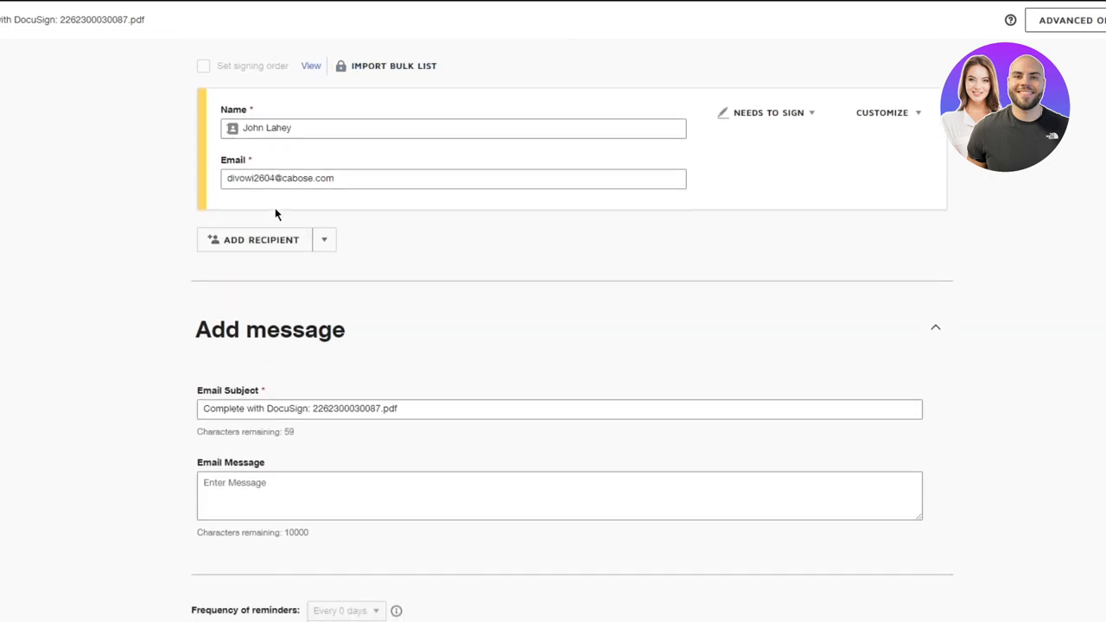
click(429, 408)
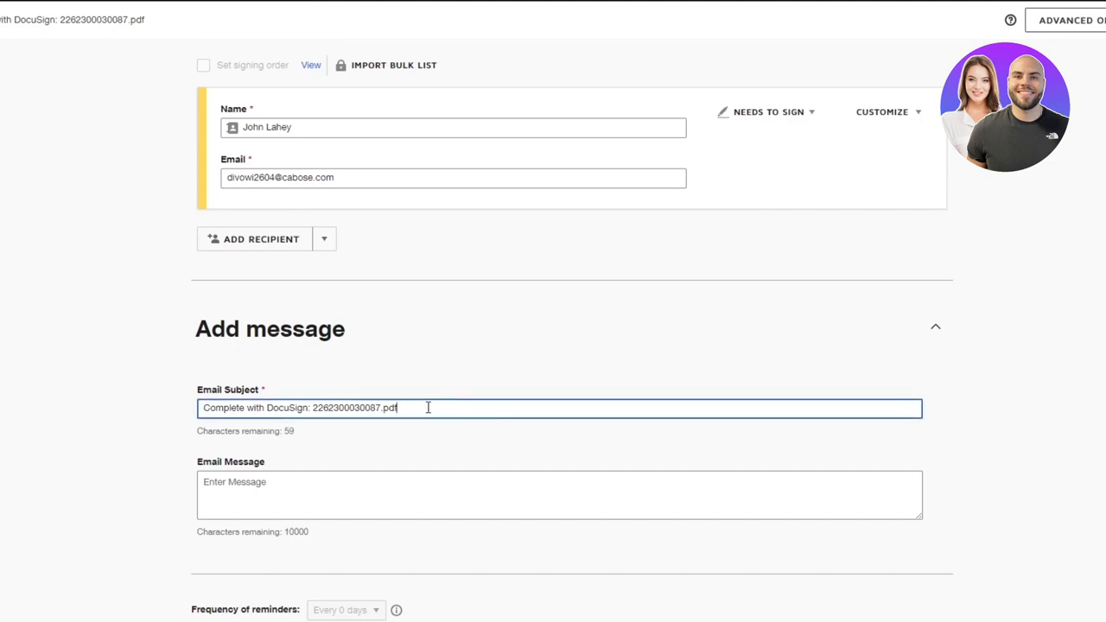
mouse_move(284, 332)
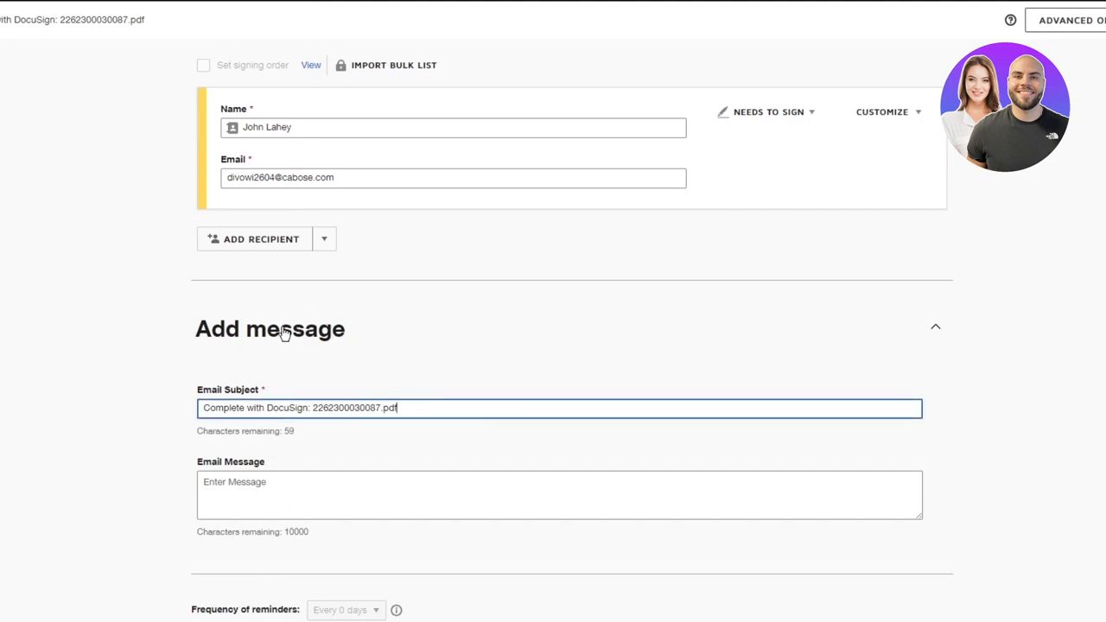
click(560, 494)
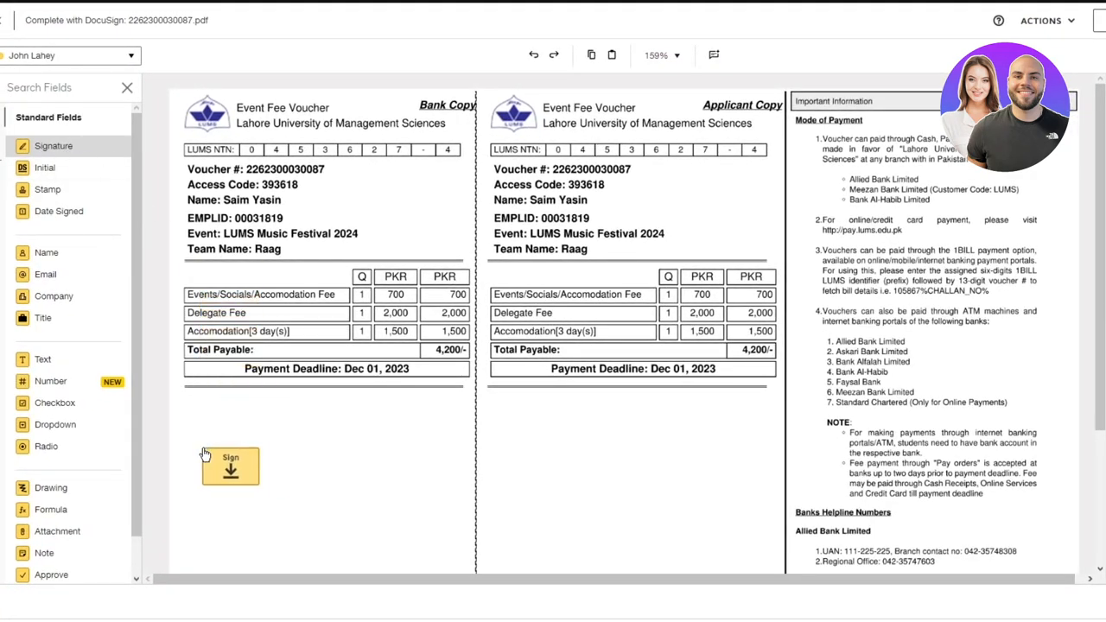
Place signature and initials fields on the bank copy and a title field on the applicant copy
drag(232, 467, 300, 515)
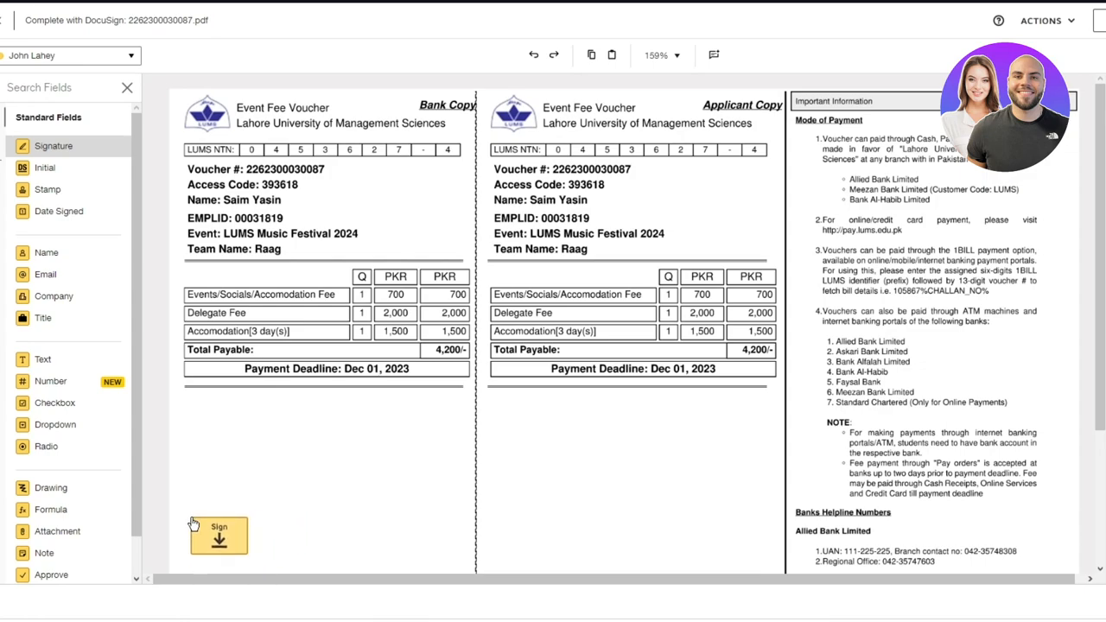
click(218, 535)
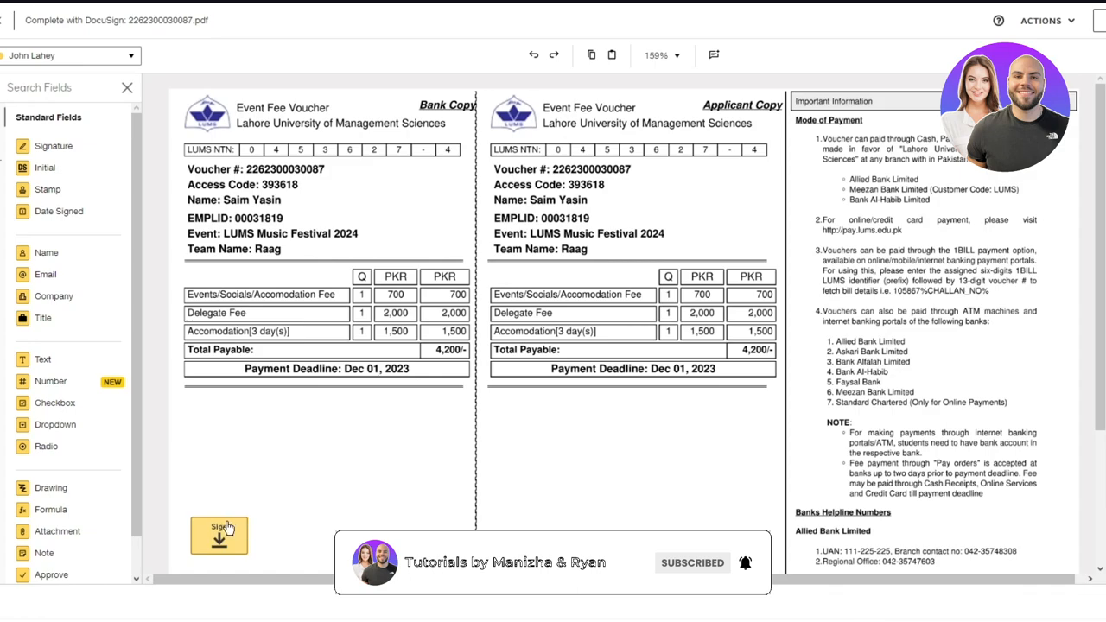
click(218, 536)
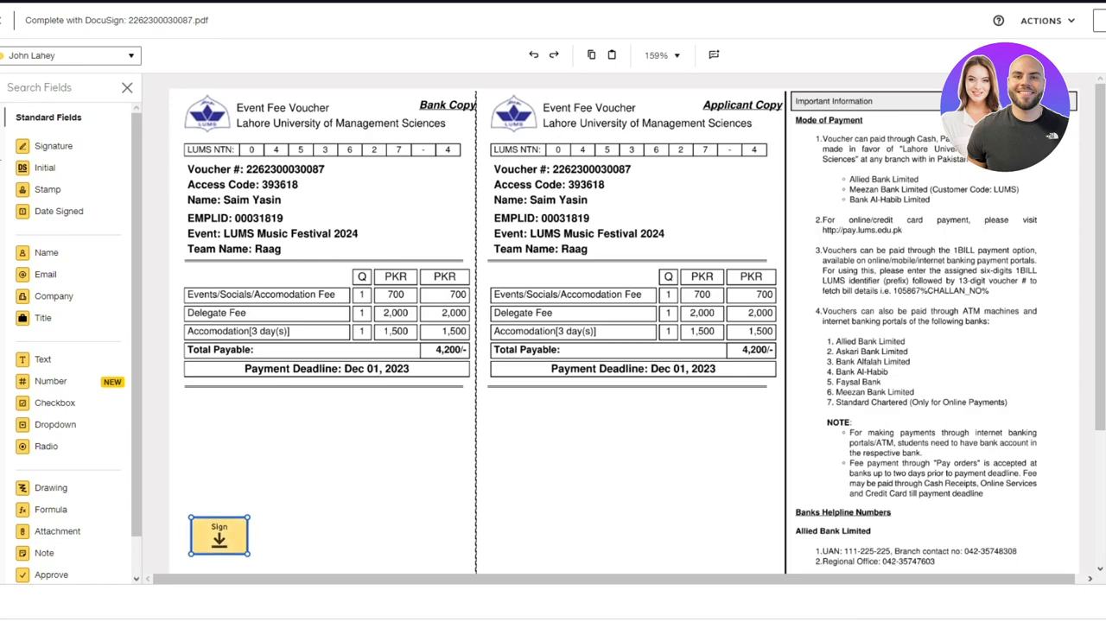
mouse_move(224, 539)
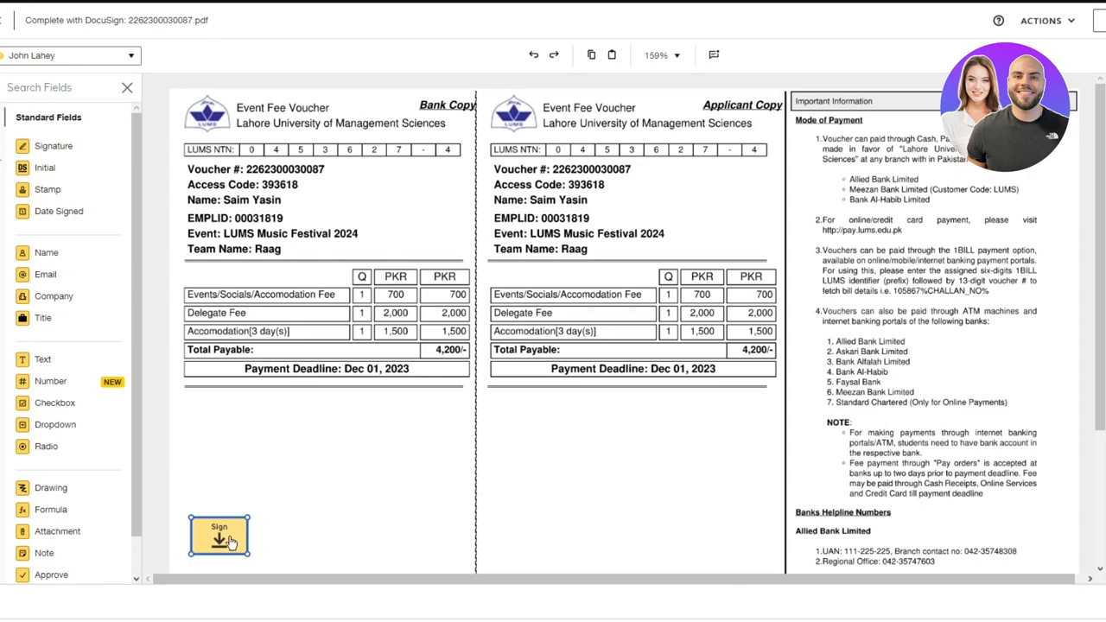
mouse_move(129, 223)
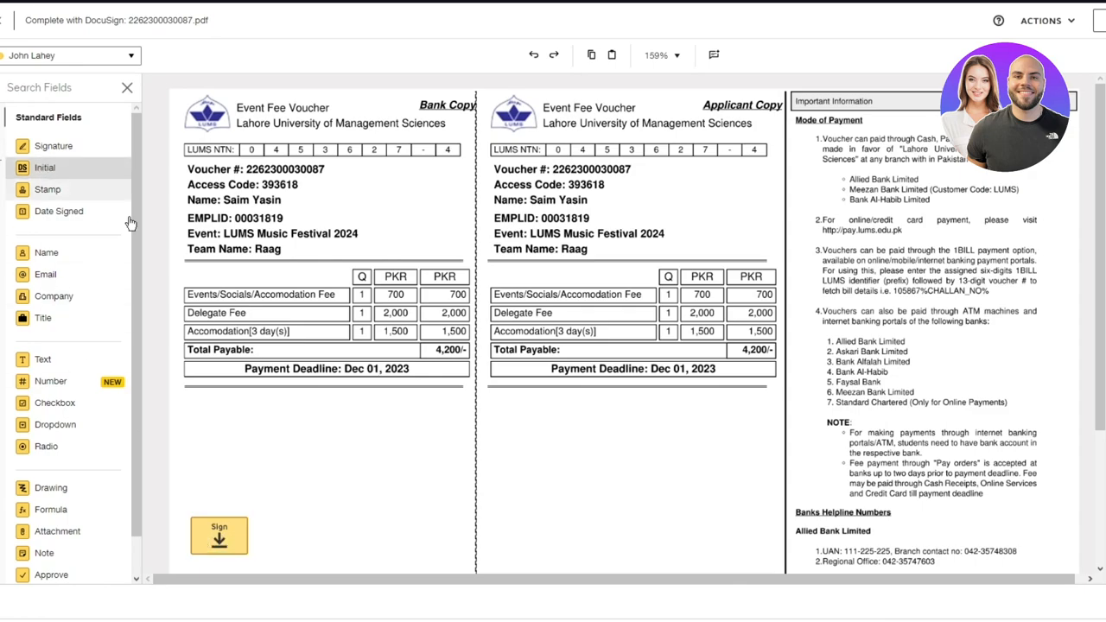
drag(45, 166, 308, 536)
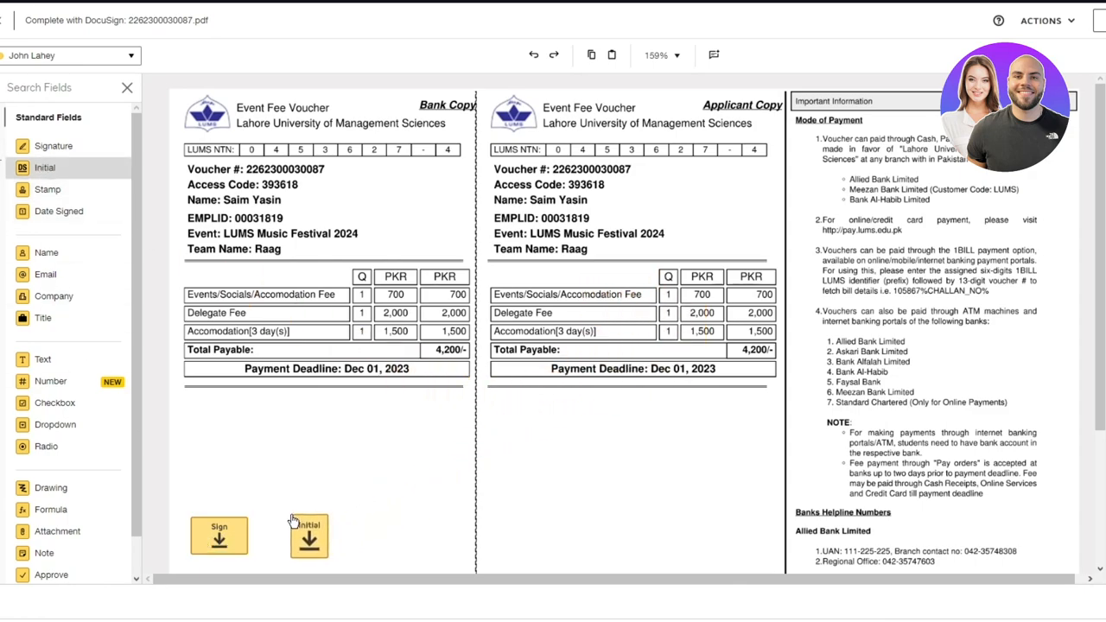
click(308, 536)
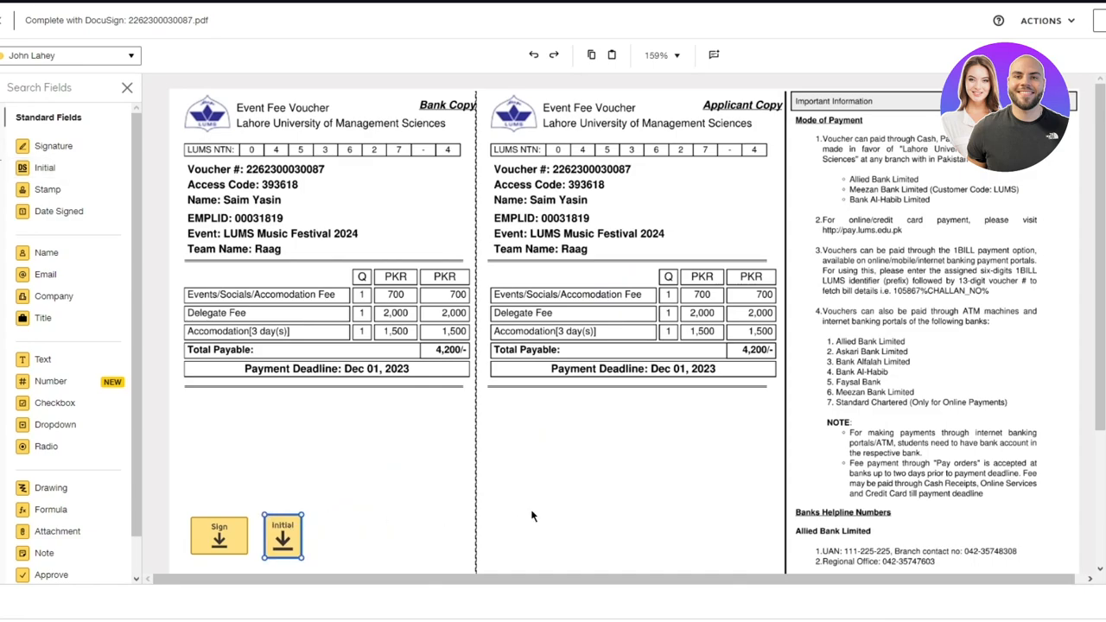
mouse_move(48, 189)
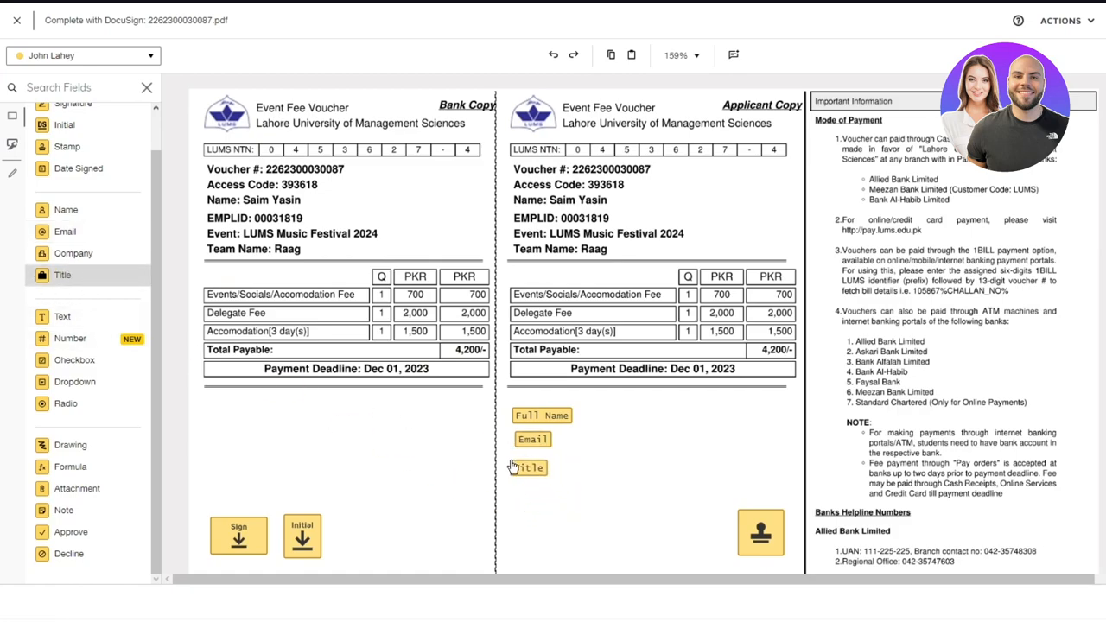
click(533, 463)
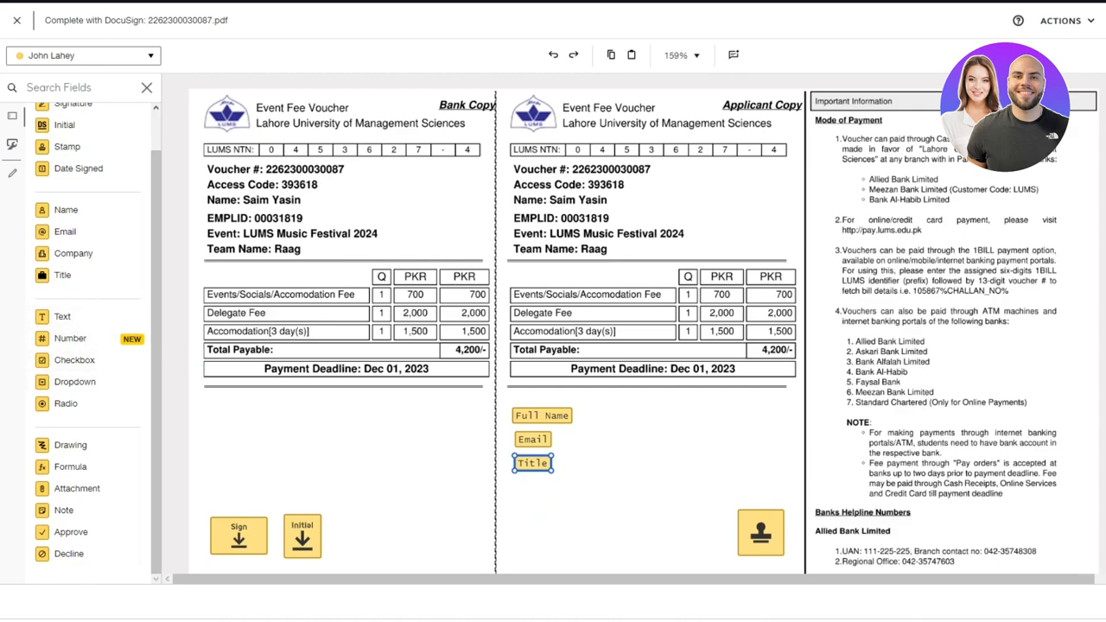
mouse_move(69, 337)
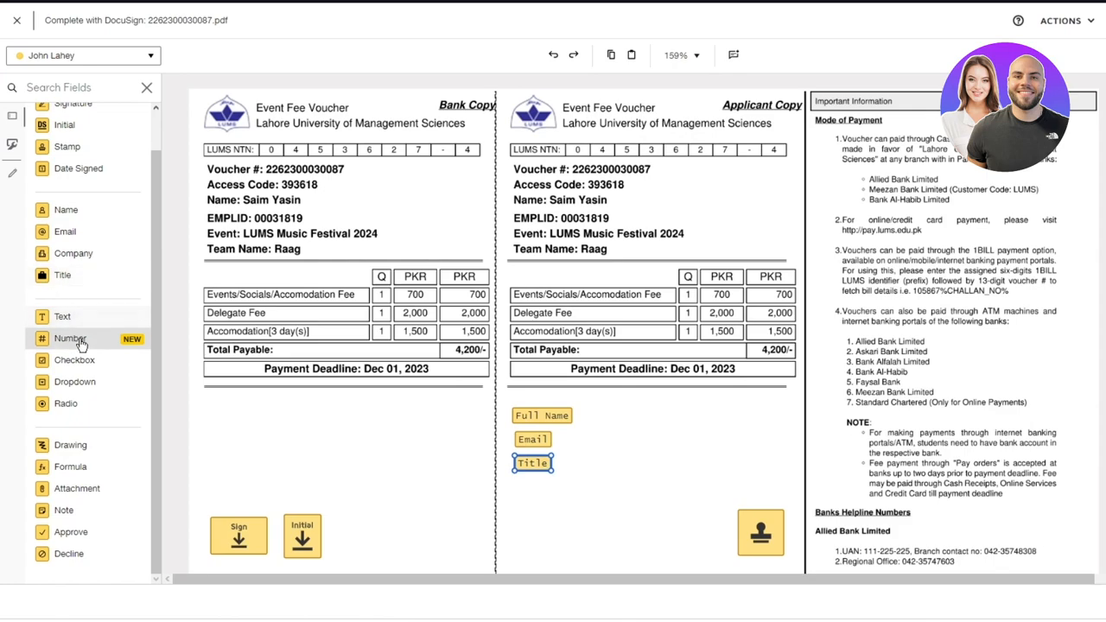
mouse_move(76, 382)
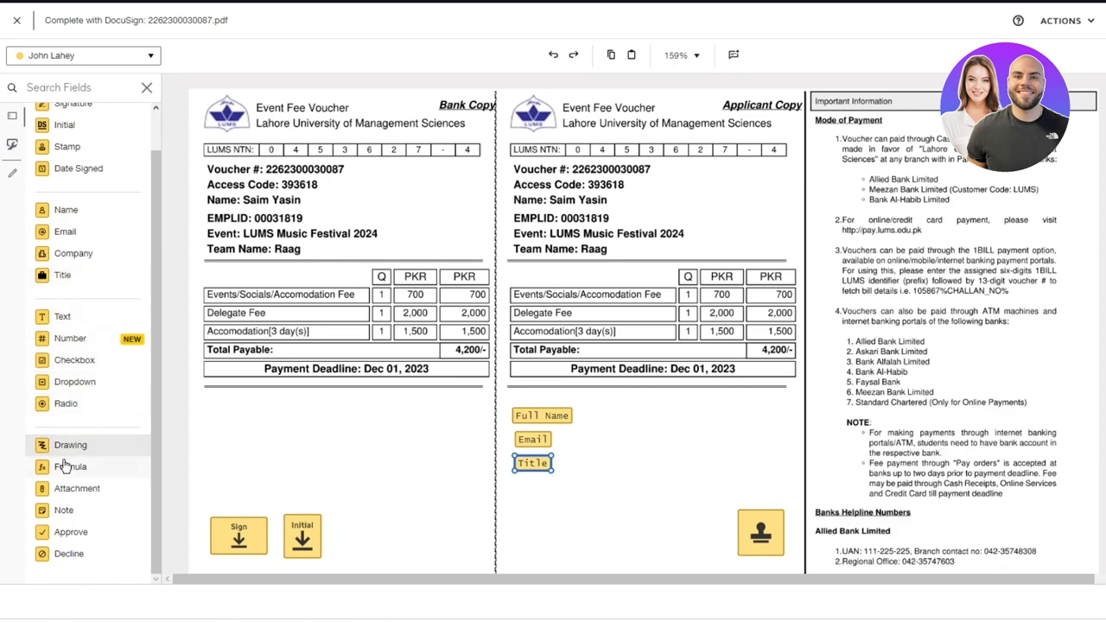
mouse_move(76, 488)
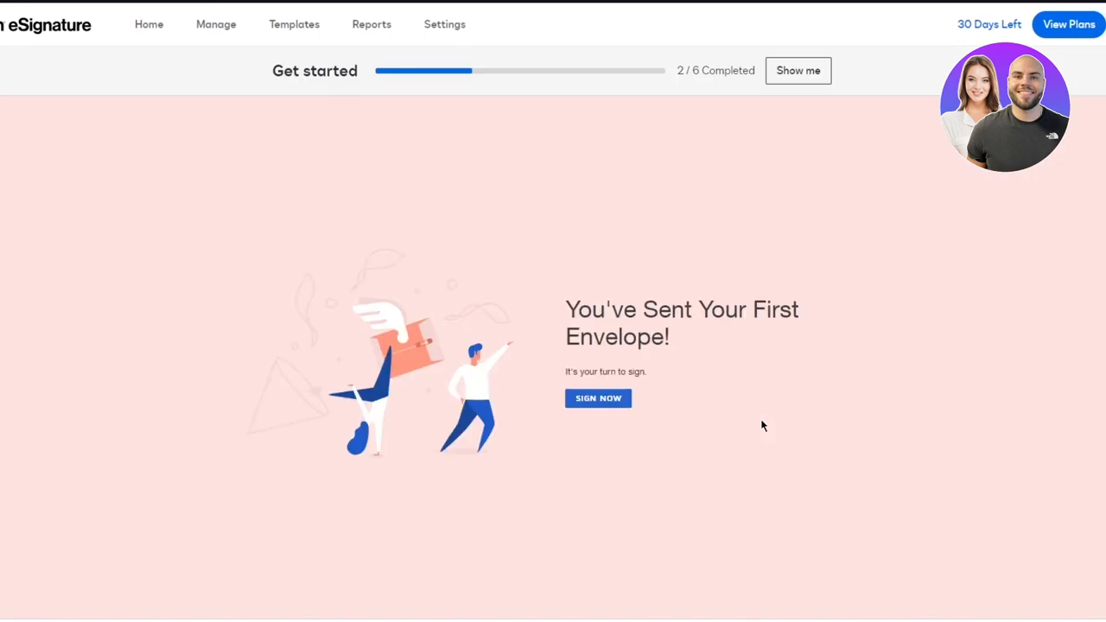
mouse_move(749, 425)
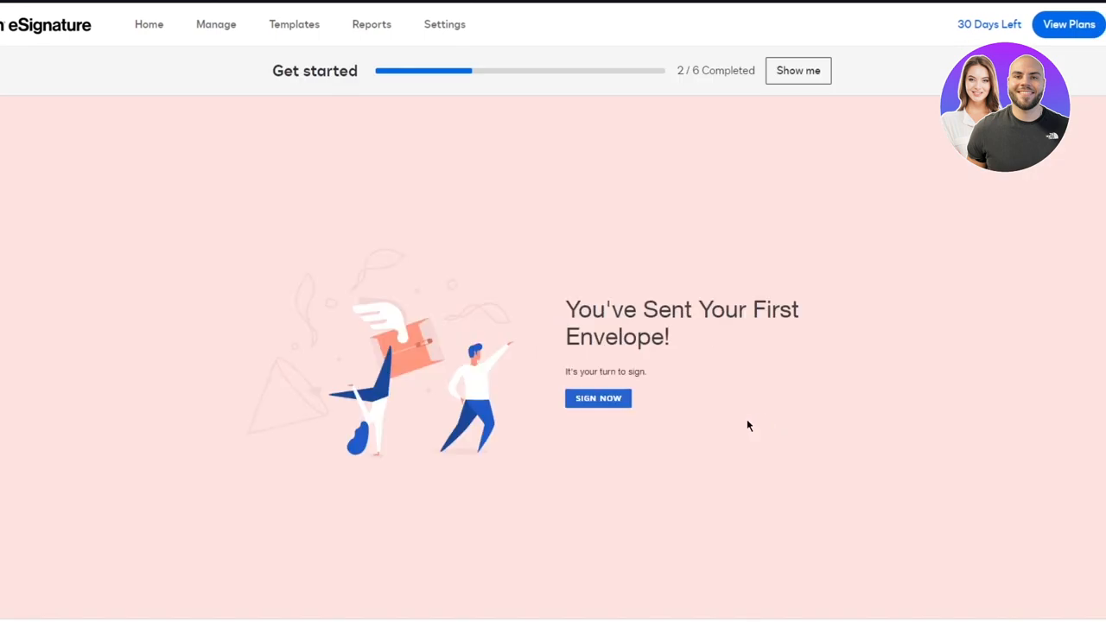
mouse_move(629, 422)
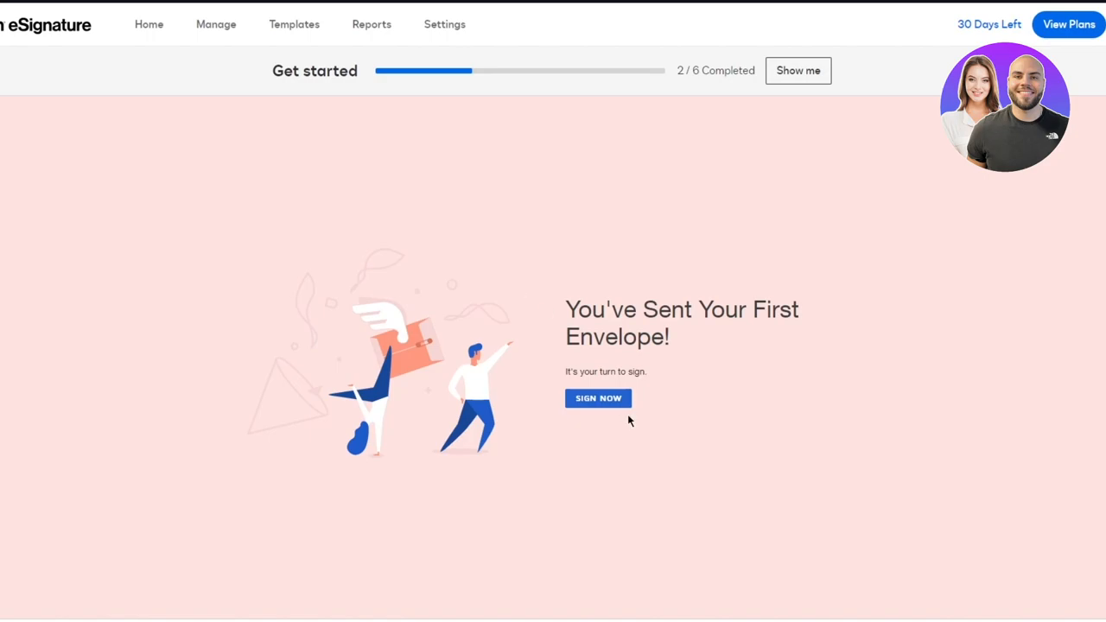
mouse_move(463, 356)
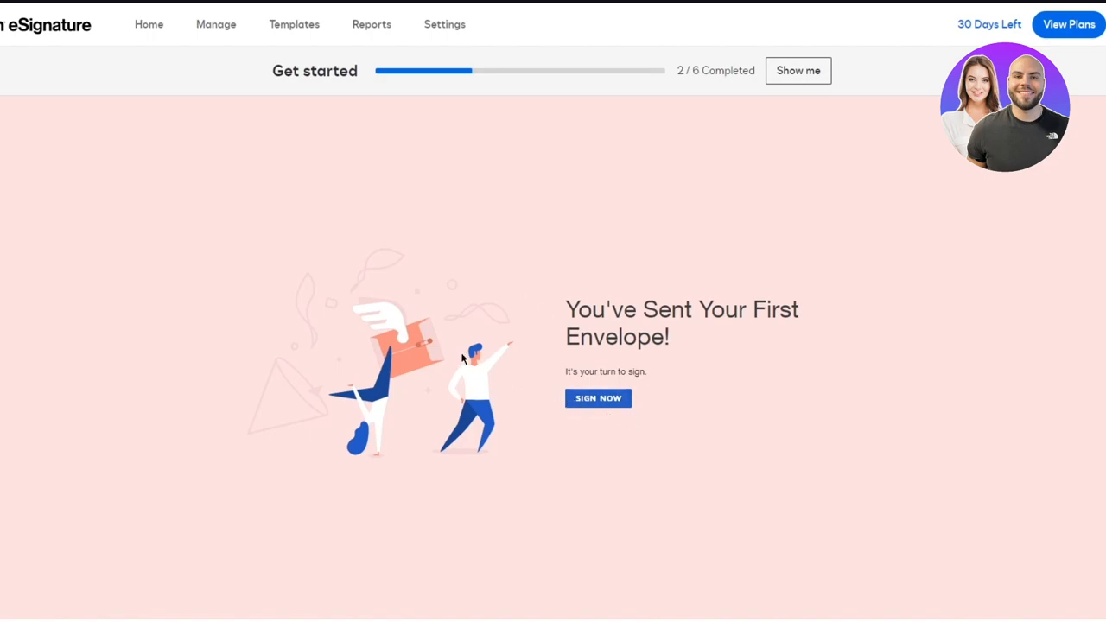
From the sent-envelope confirmation, go to the Templates area
click(598, 397)
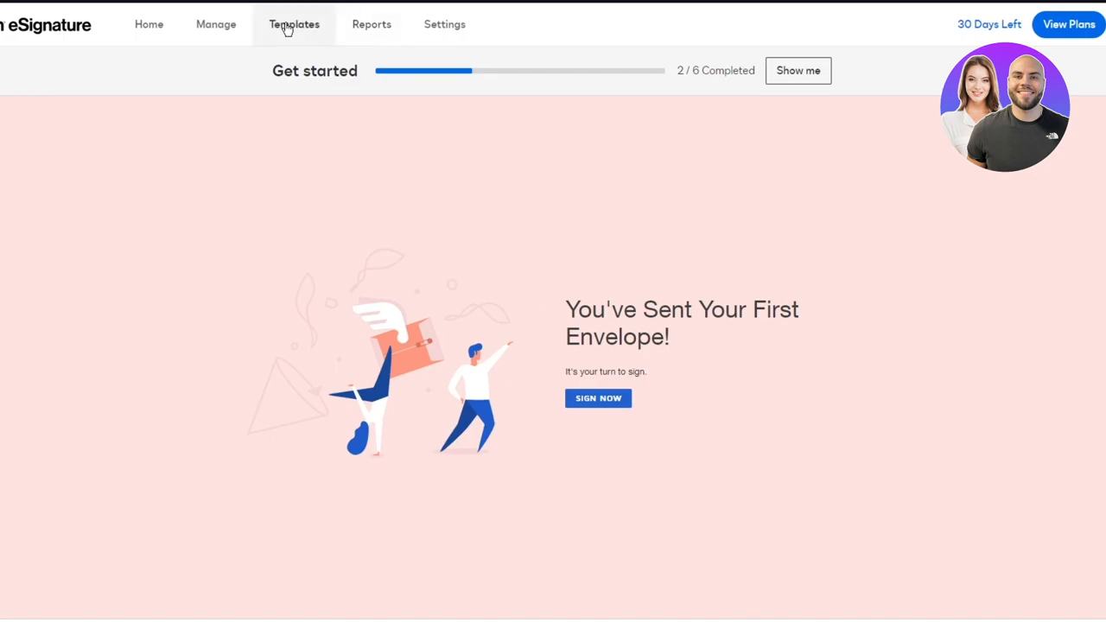
click(294, 24)
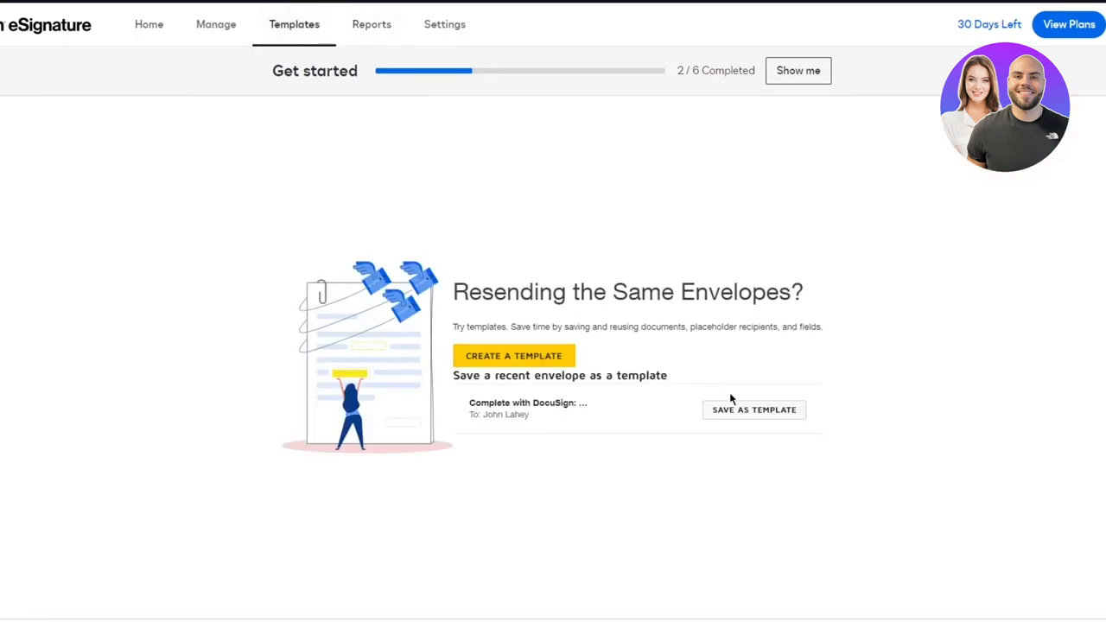
mouse_move(605, 366)
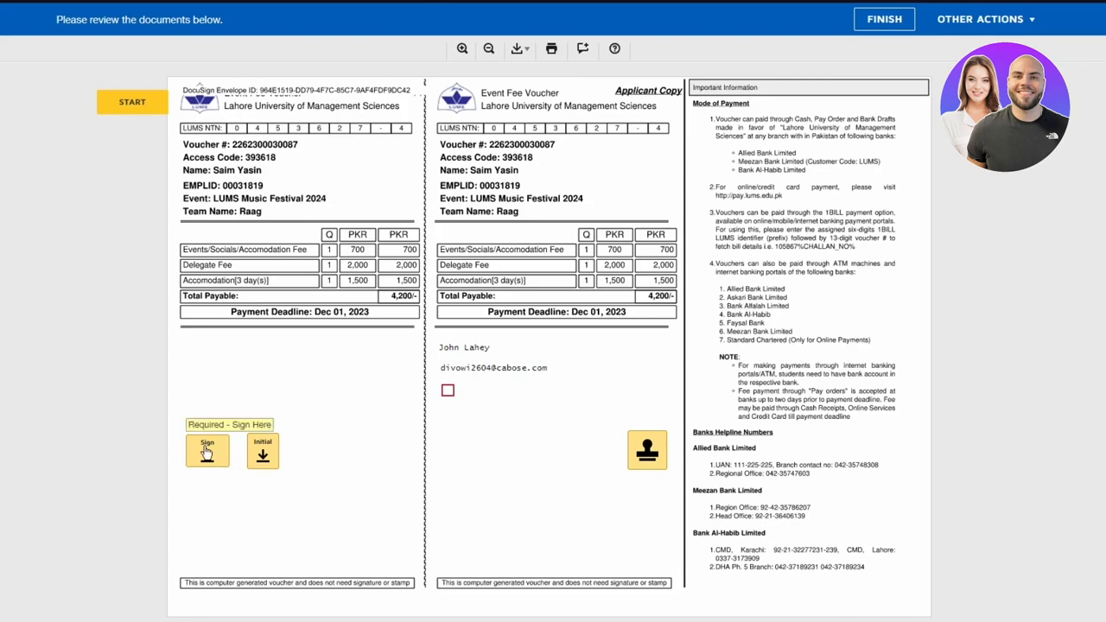
mouse_move(171, 432)
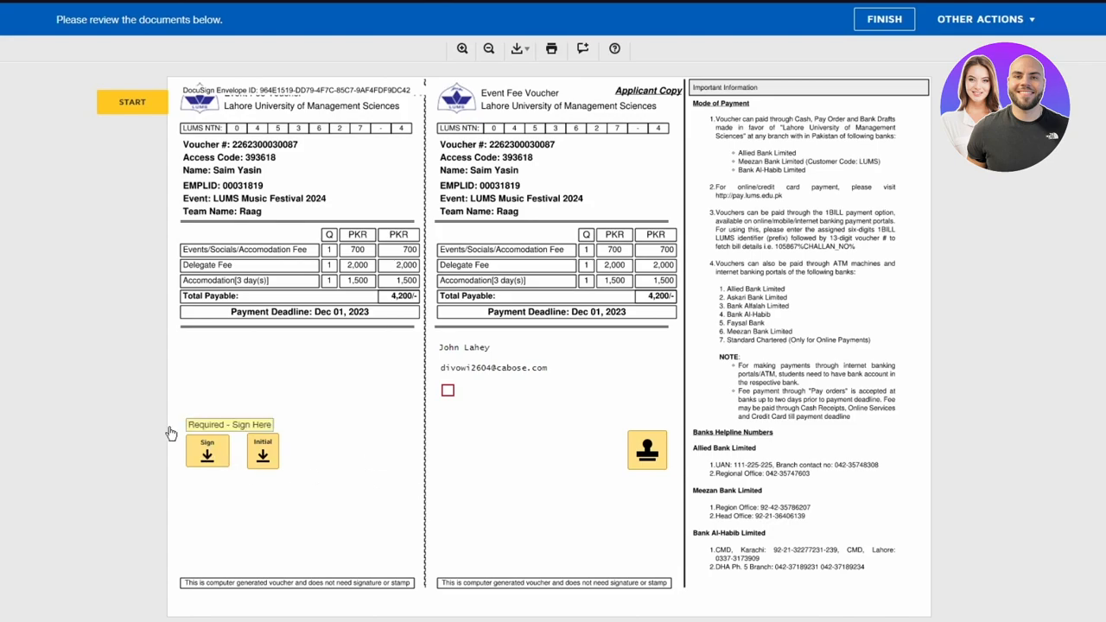
Sign the bank copy's signature field with a hand-drawn adopted signature
click(207, 450)
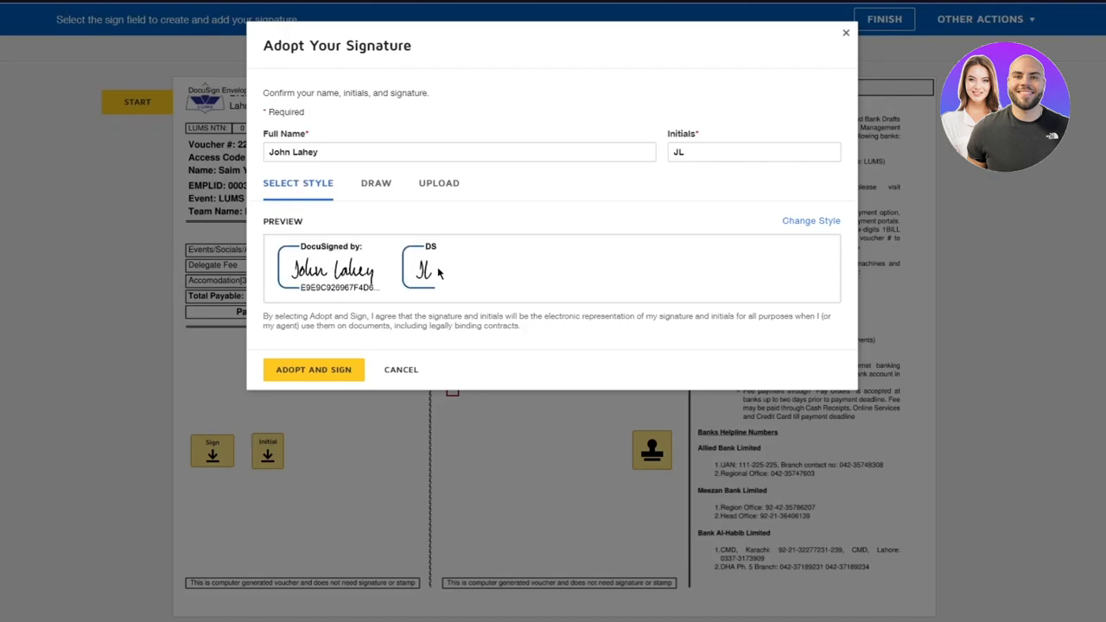
click(458, 152)
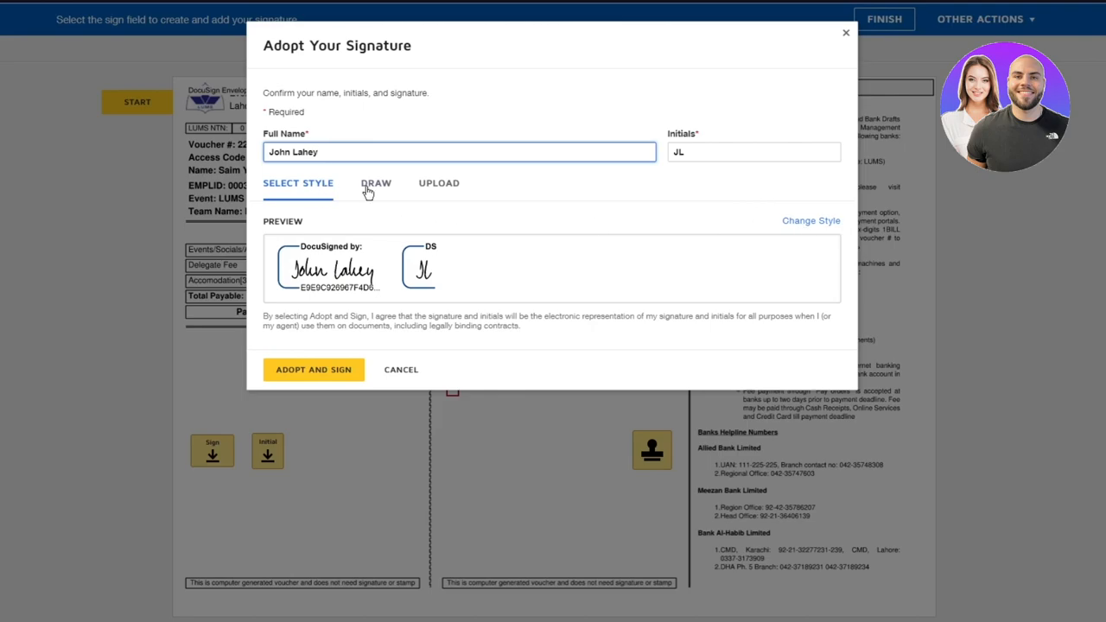
click(377, 183)
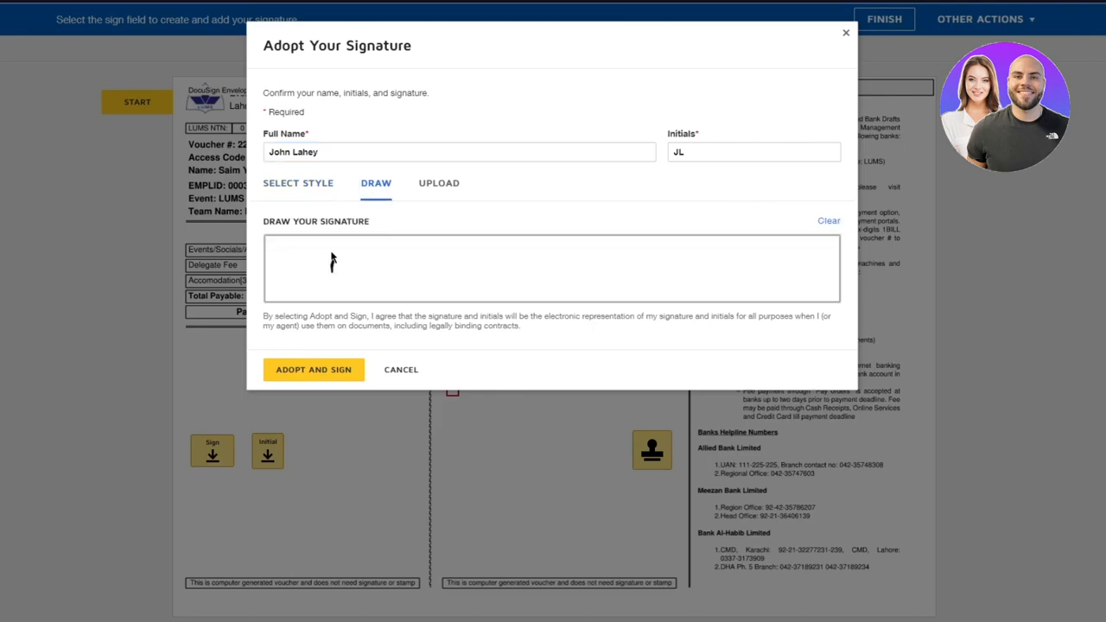
drag(298, 273, 418, 262)
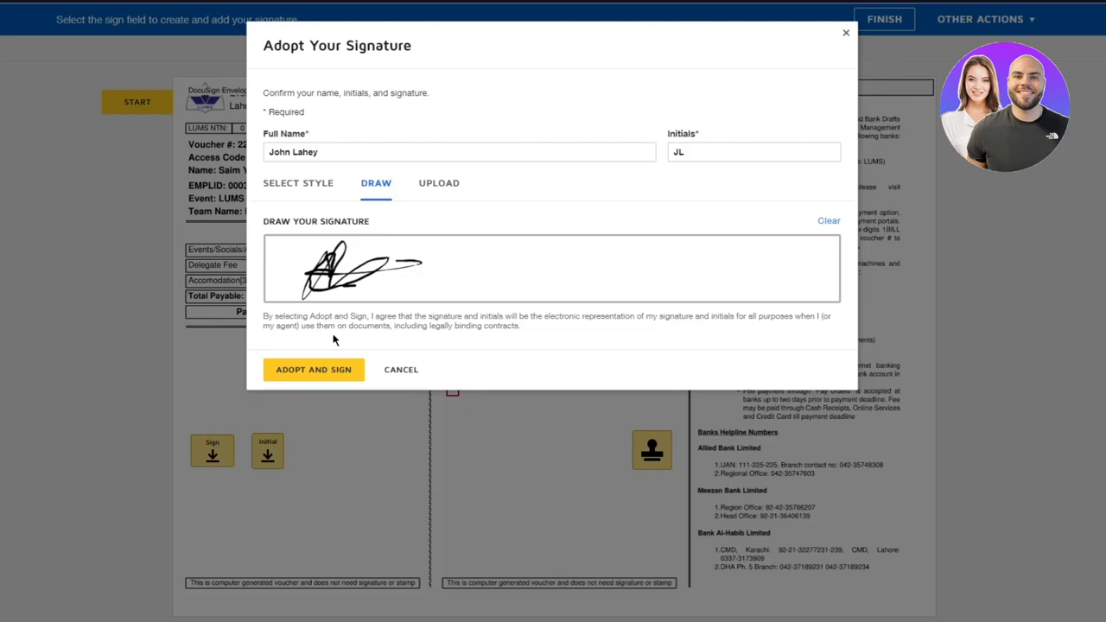
click(313, 370)
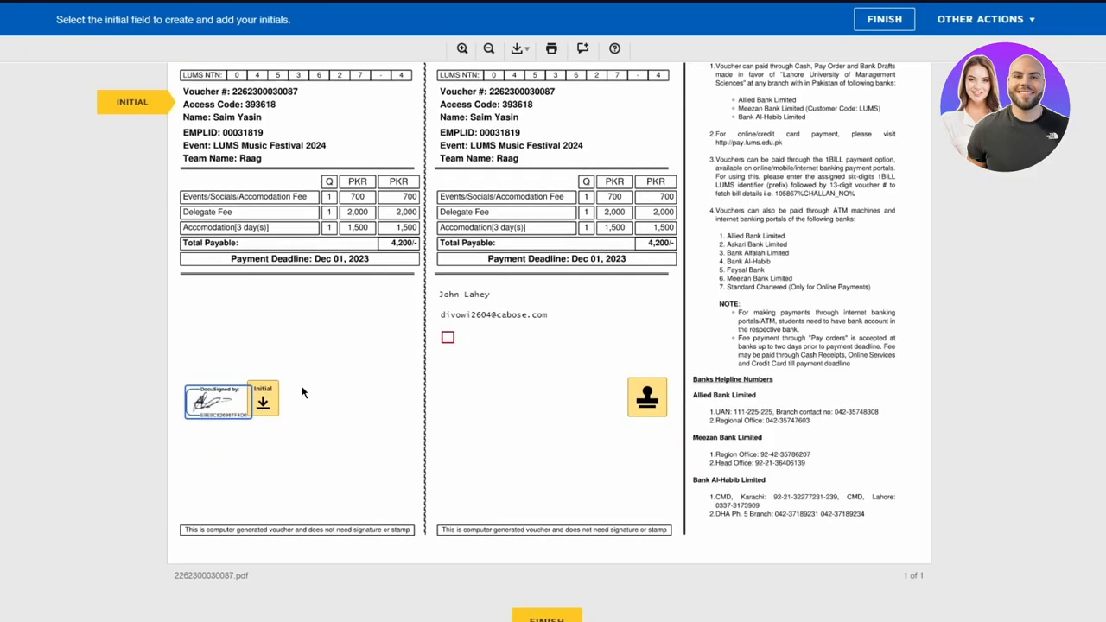
Adopt preset initials, enter title 'Vice R', cancel the stamp and leave the signing session
click(263, 390)
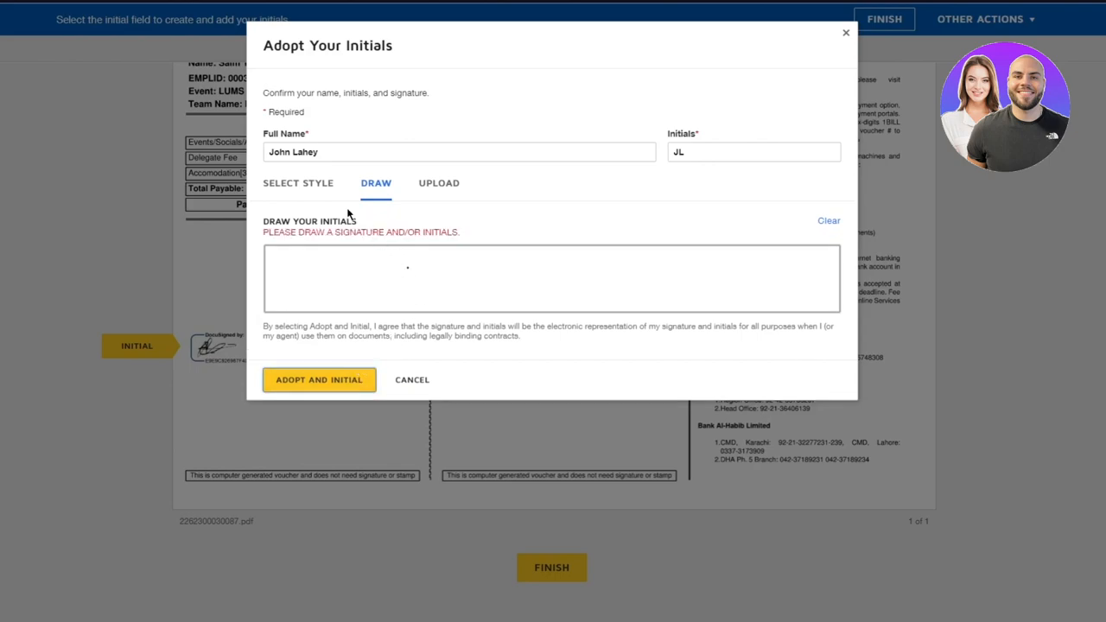
click(297, 183)
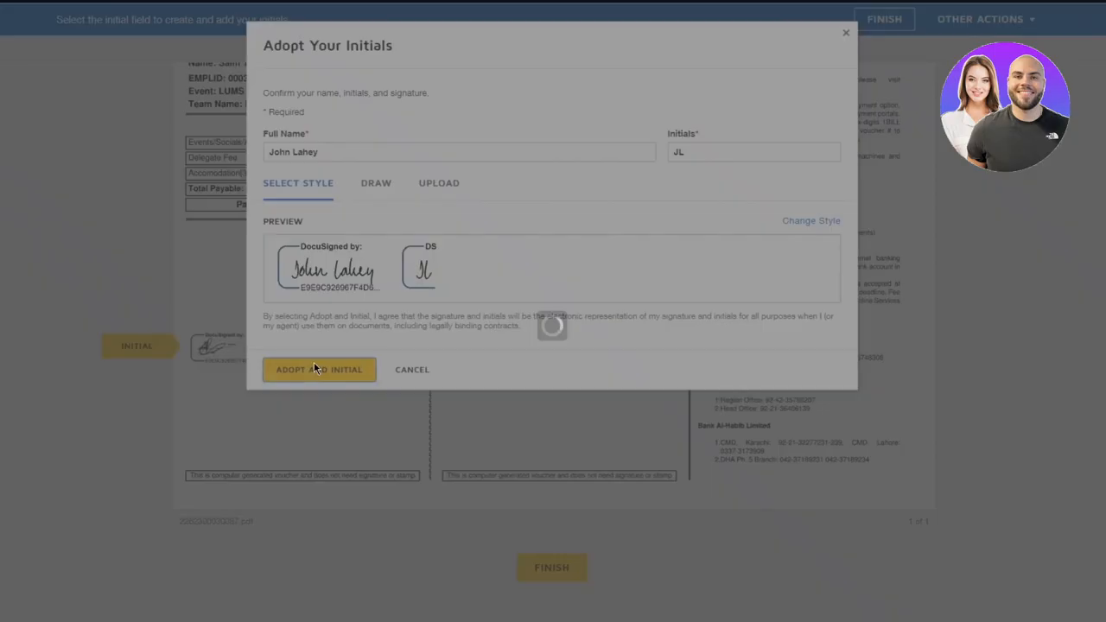
click(318, 370)
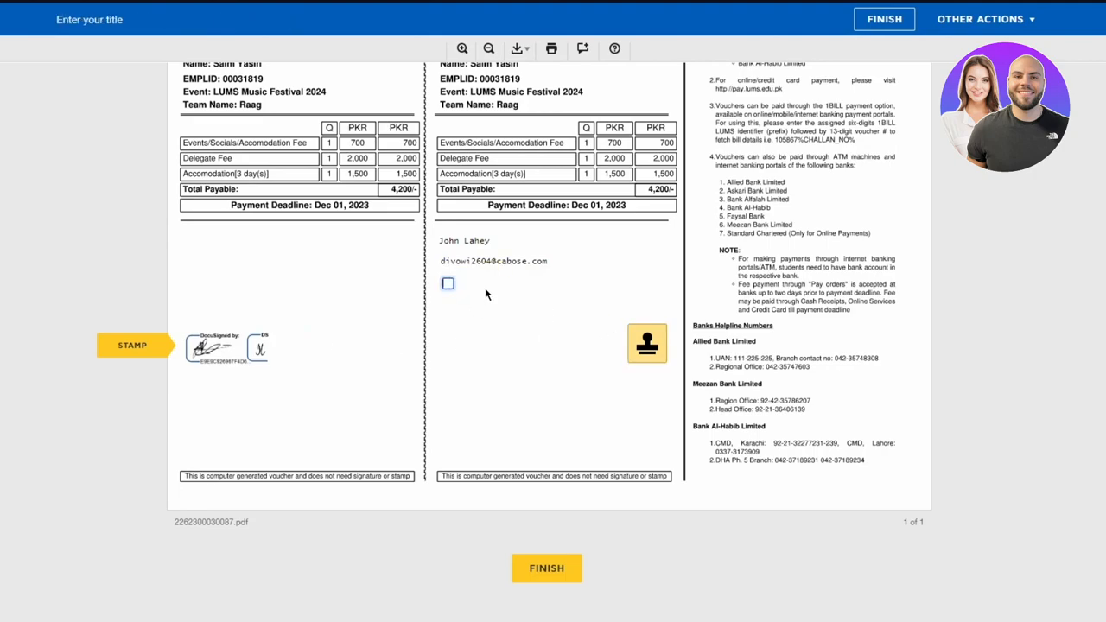
text(Vice R)
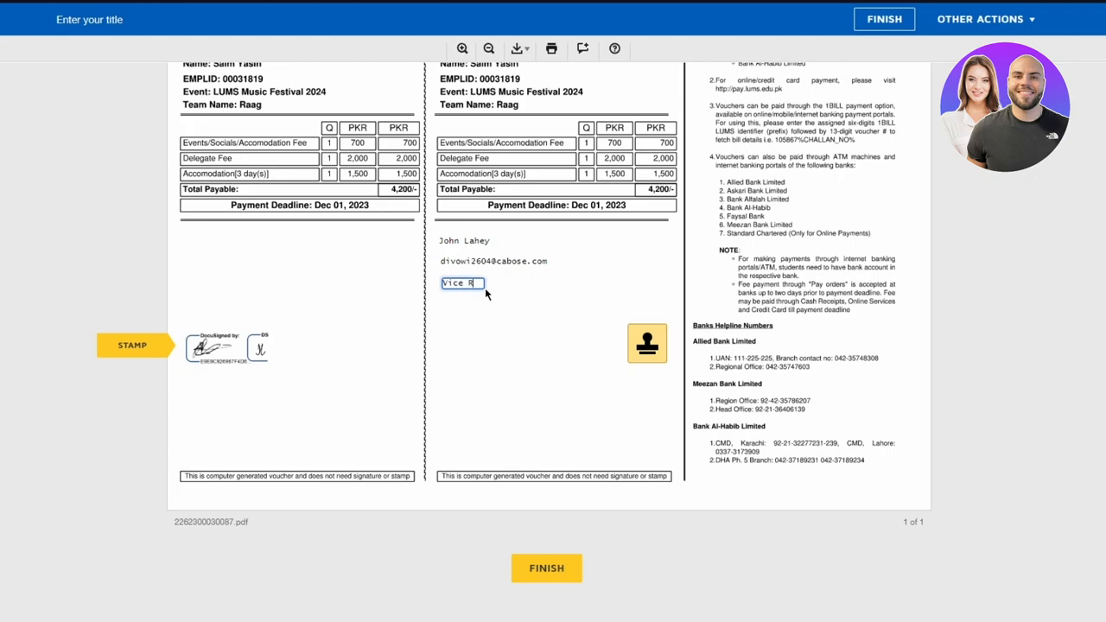
click(646, 342)
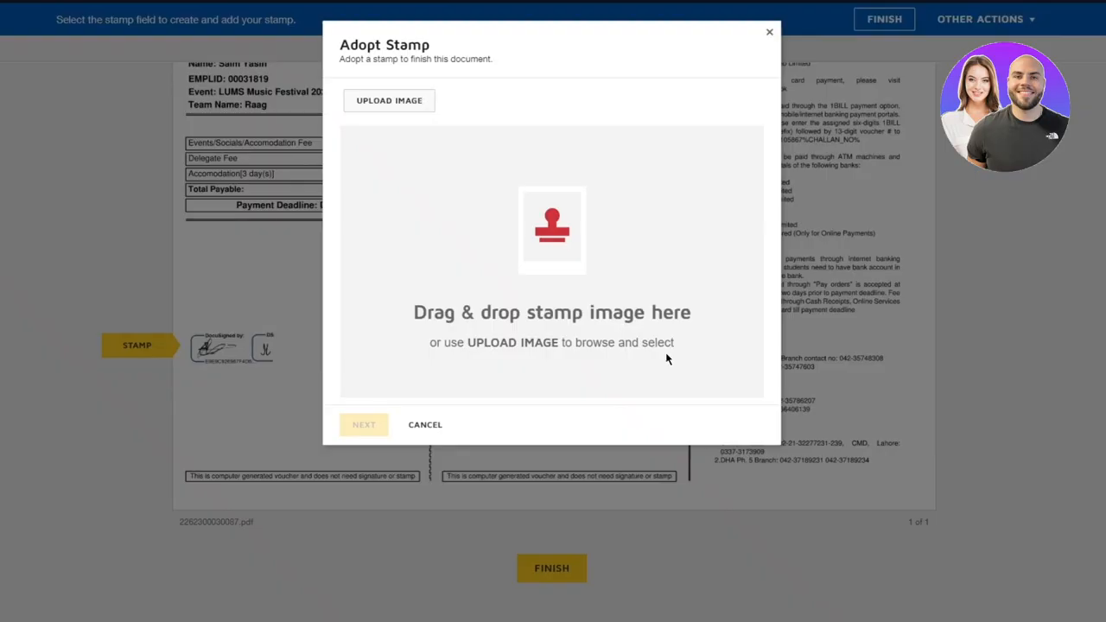
mouse_move(379, 148)
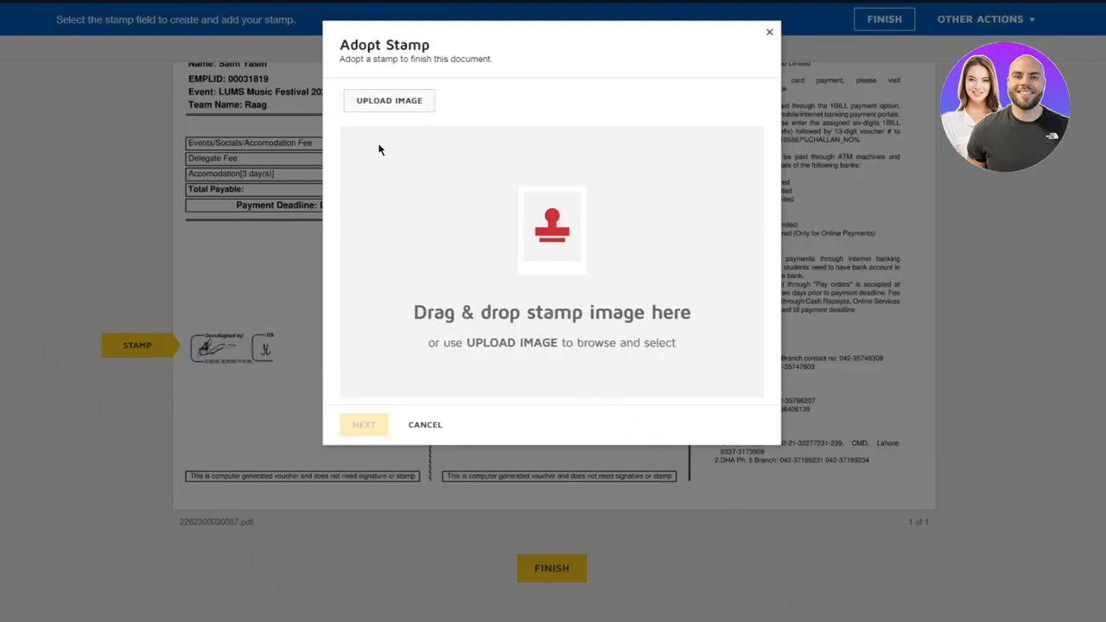
click(425, 425)
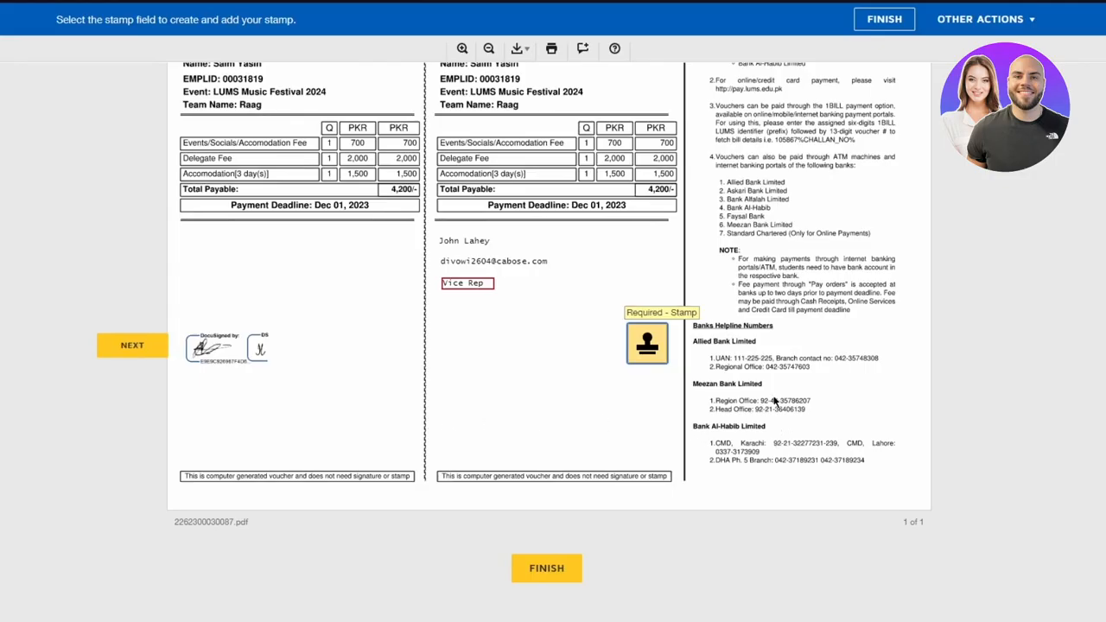
scroll(up, 3)
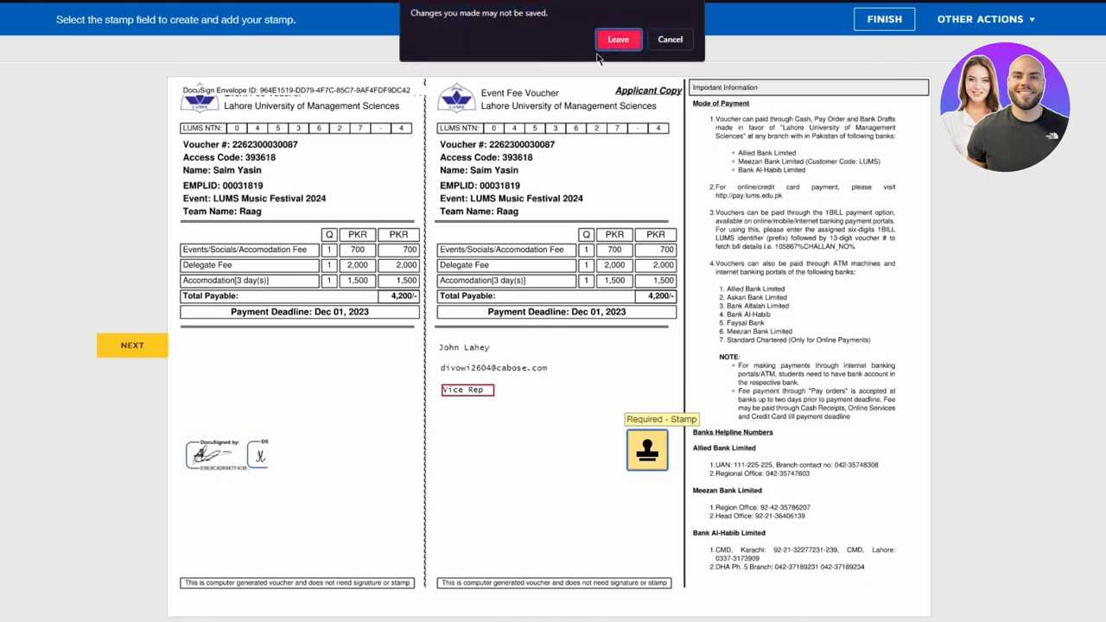
click(619, 38)
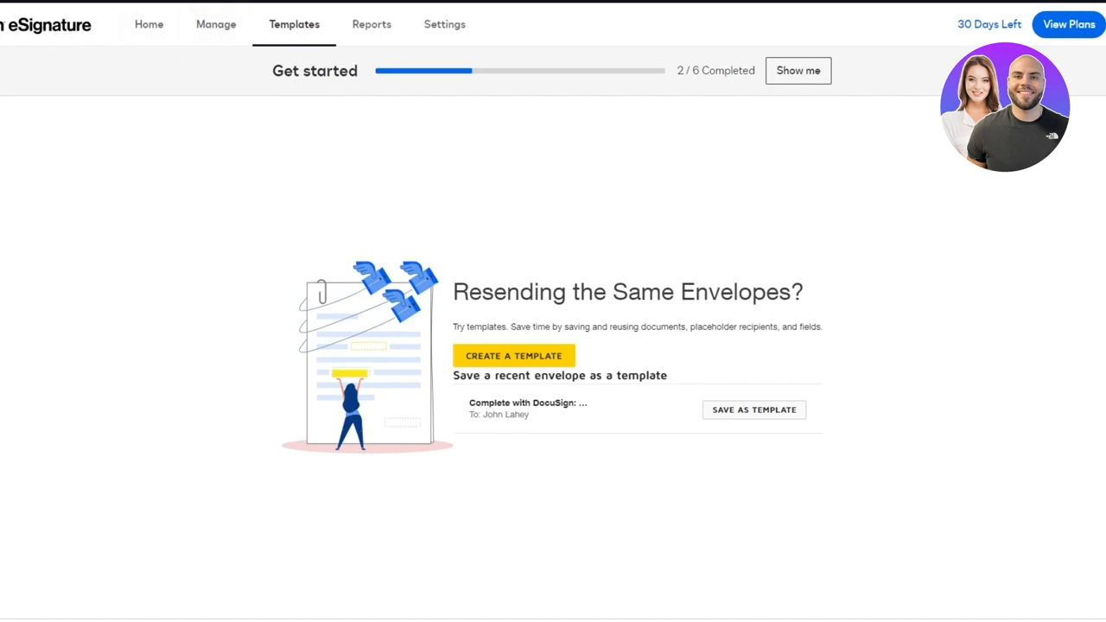
Return to the Home dashboard showing one envelope awaiting action
click(148, 24)
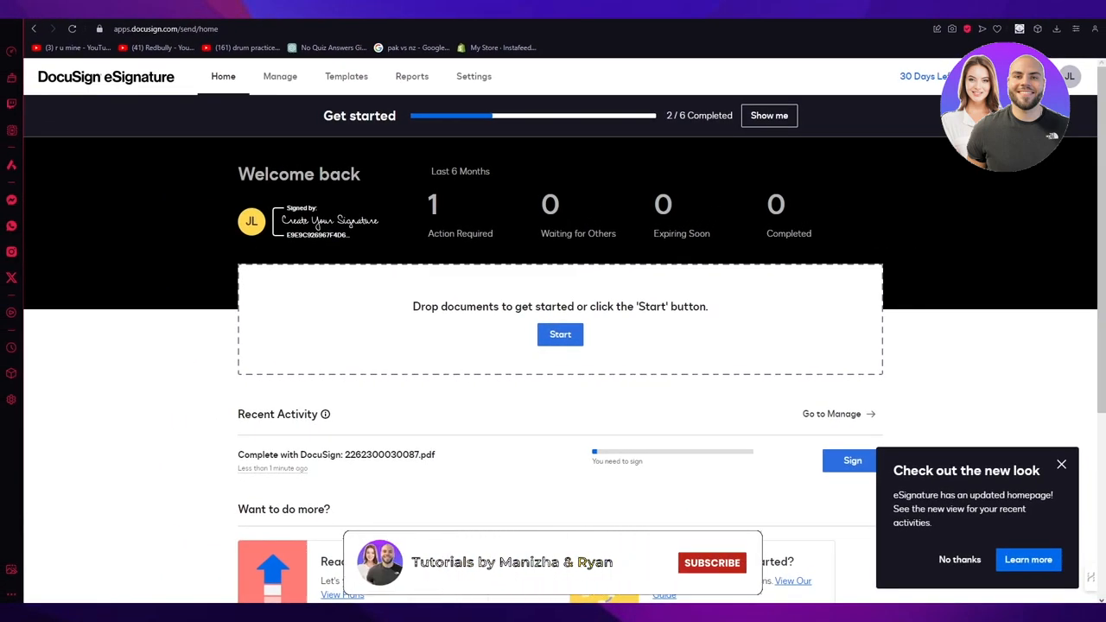
click(712, 563)
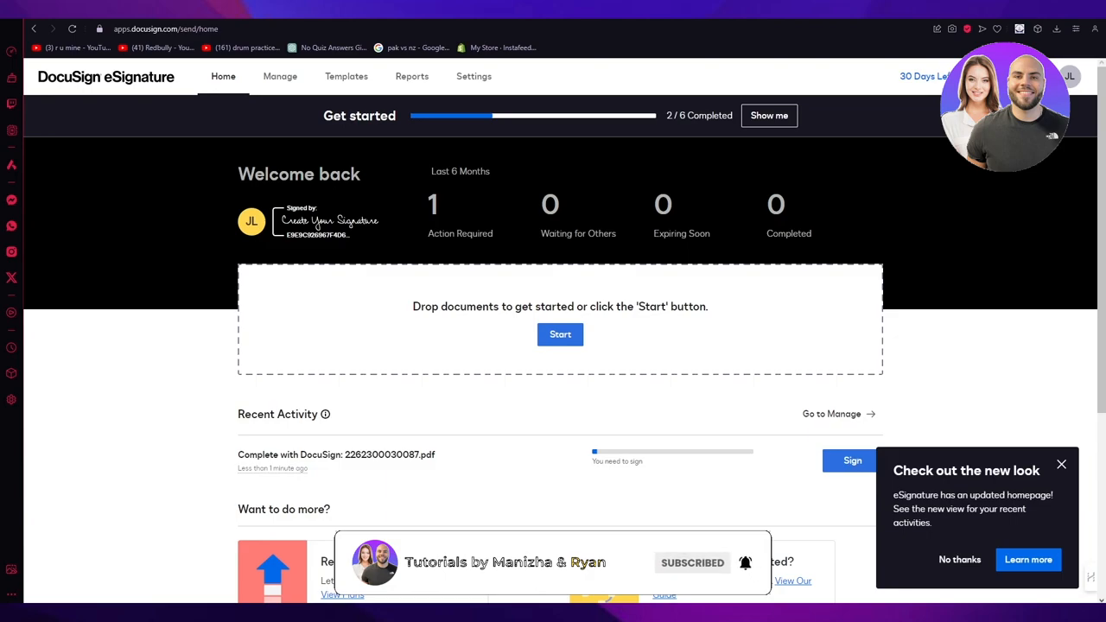